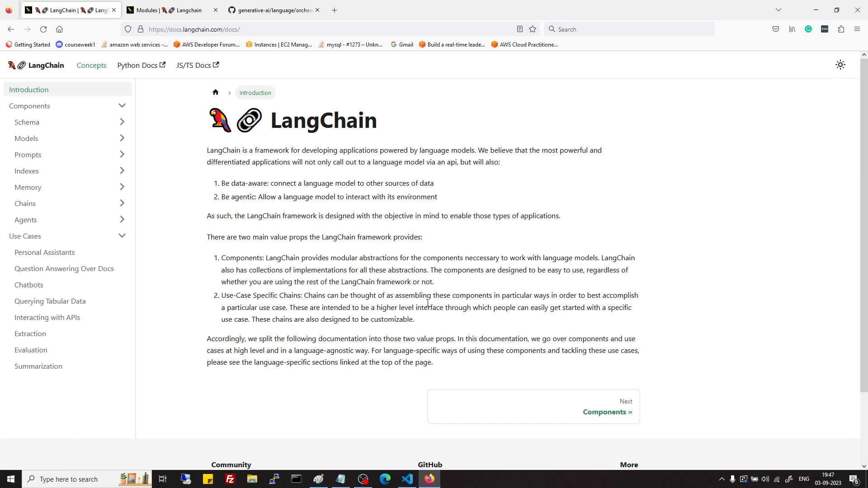
{"action": "mouse_move", "coordinate": [290, 192]}
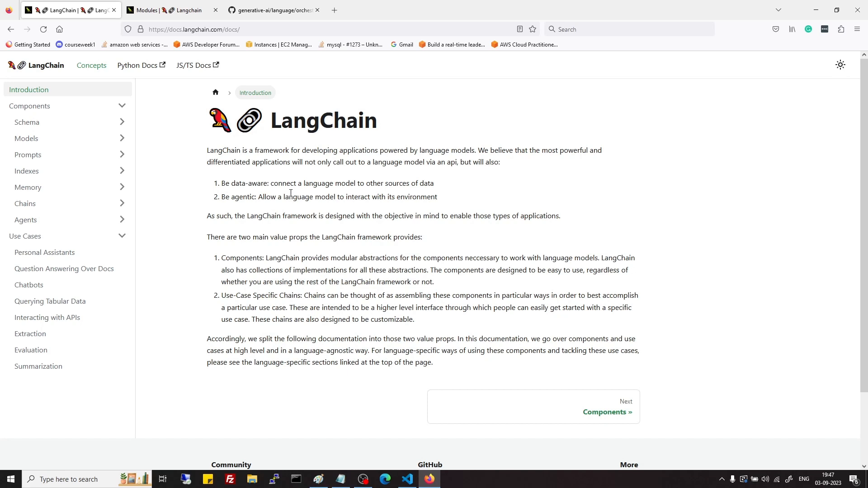
{"action": "mouse_move", "coordinate": [375, 198]}
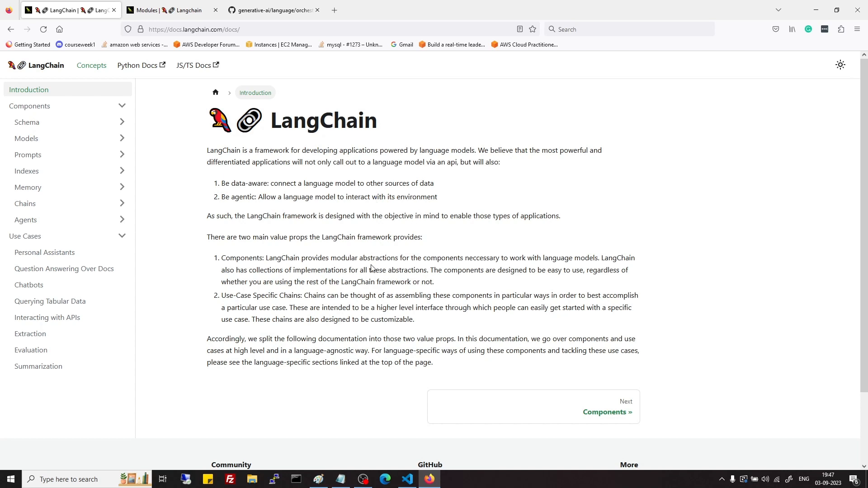
Highlight the notebook's sentences on modular components, Chains, and the two value props while reading
{"action": "left_click_drag", "start_coordinate": [269, 258], "coordinate": [375, 258]}
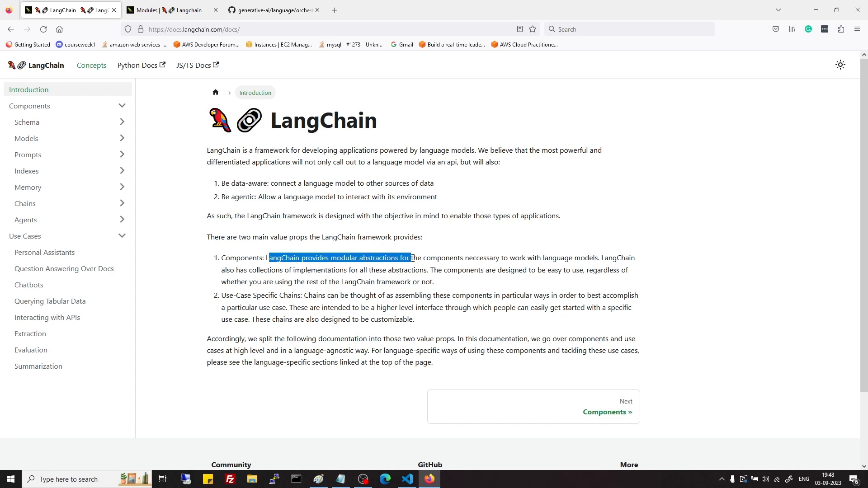
{"action": "left_click_drag", "start_coordinate": [412, 258], "coordinate": [599, 257]}
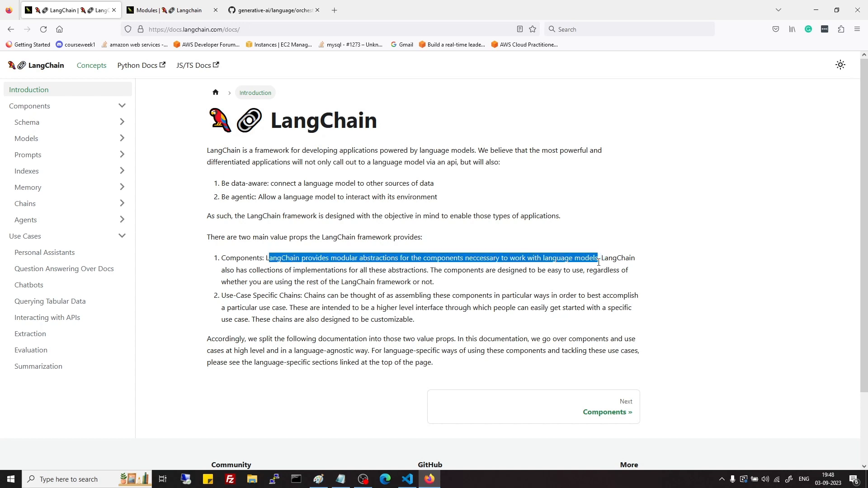
{"action": "mouse_move", "coordinate": [566, 286]}
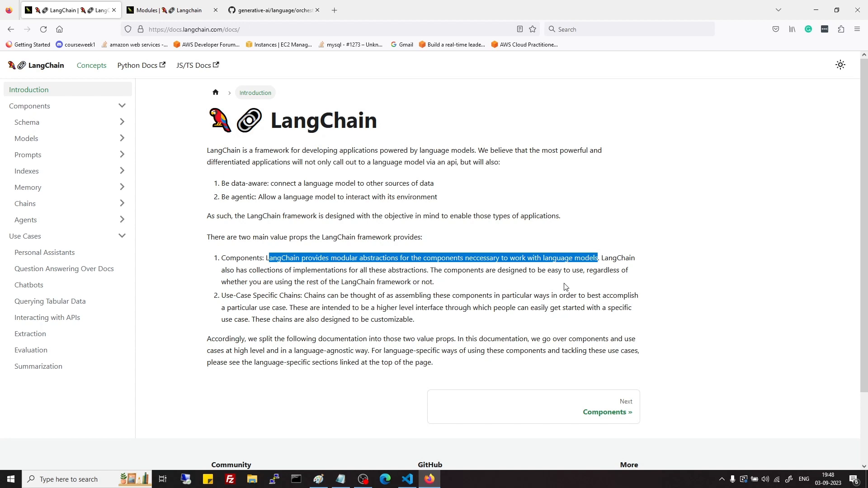
{"action": "mouse_move", "coordinate": [612, 259]}
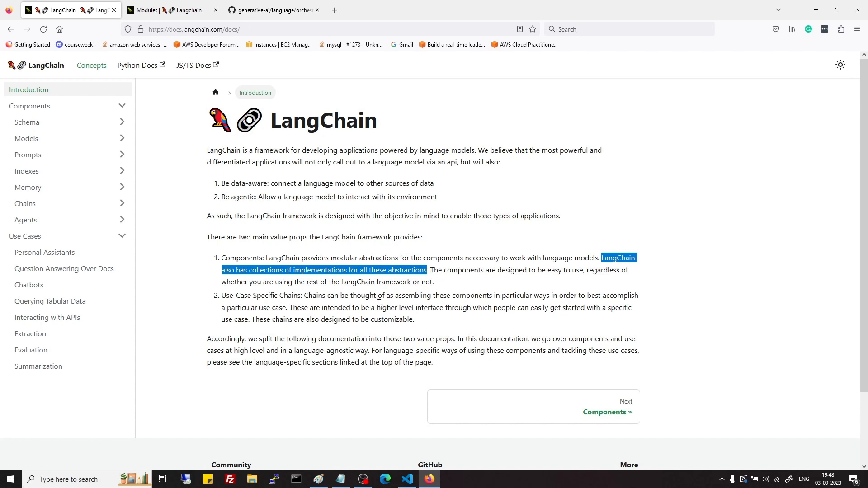
{"action": "mouse_move", "coordinate": [365, 304]}
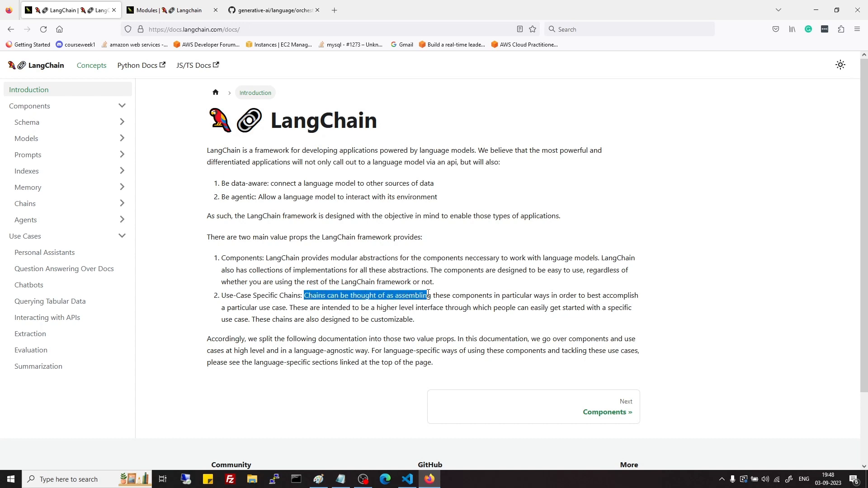
{"action": "left_click_drag", "start_coordinate": [427, 294], "coordinate": [459, 295]}
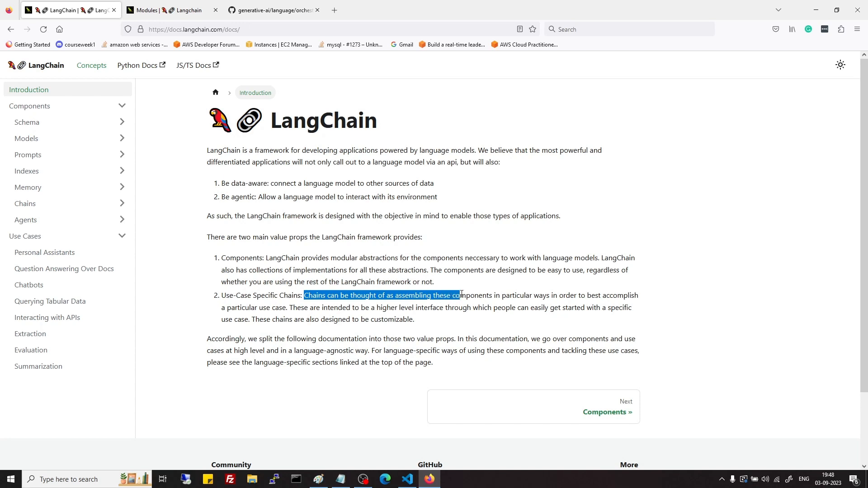
{"action": "left_click_drag", "start_coordinate": [459, 295], "coordinate": [289, 308]}
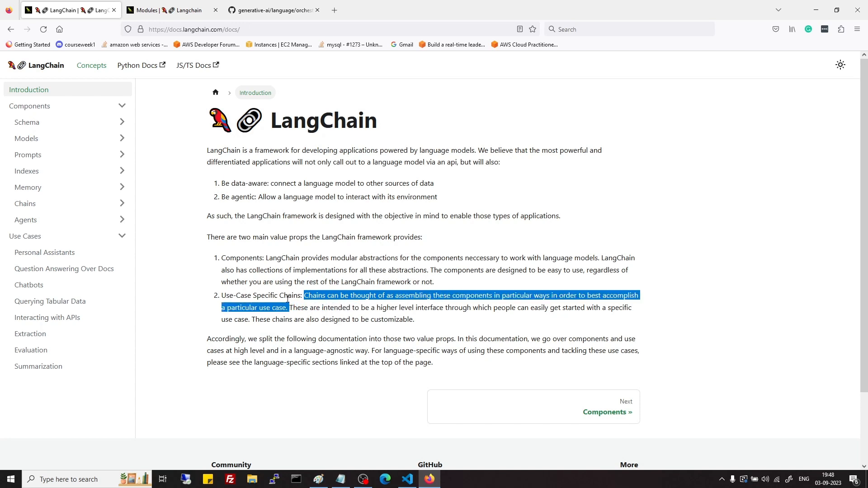
{"action": "left_click", "coordinate": [270, 286]}
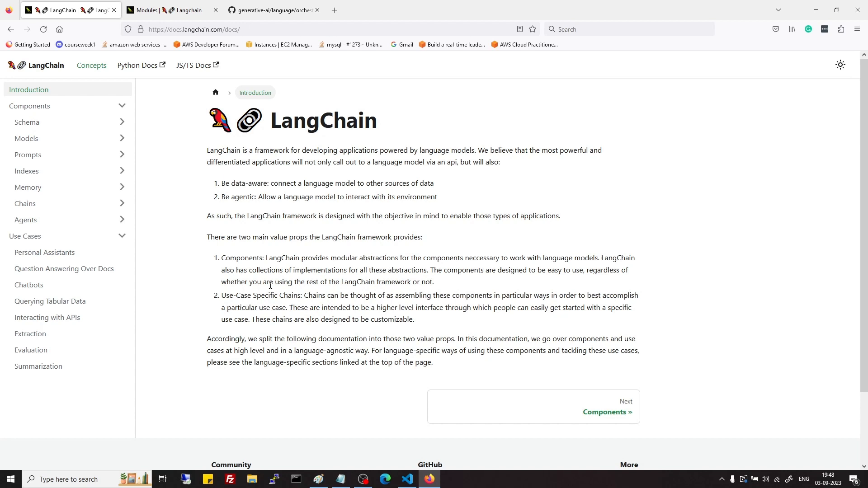
{"action": "mouse_move", "coordinate": [261, 278]}
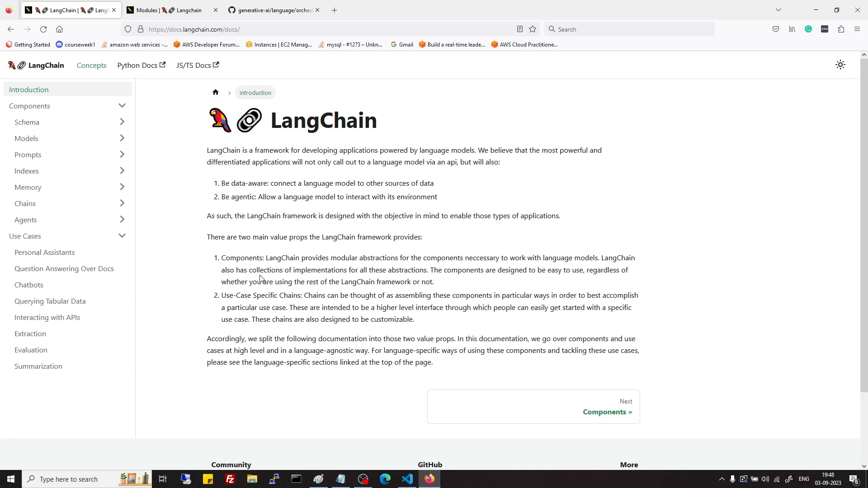
{"action": "left_click_drag", "start_coordinate": [224, 269], "coordinate": [413, 319]}
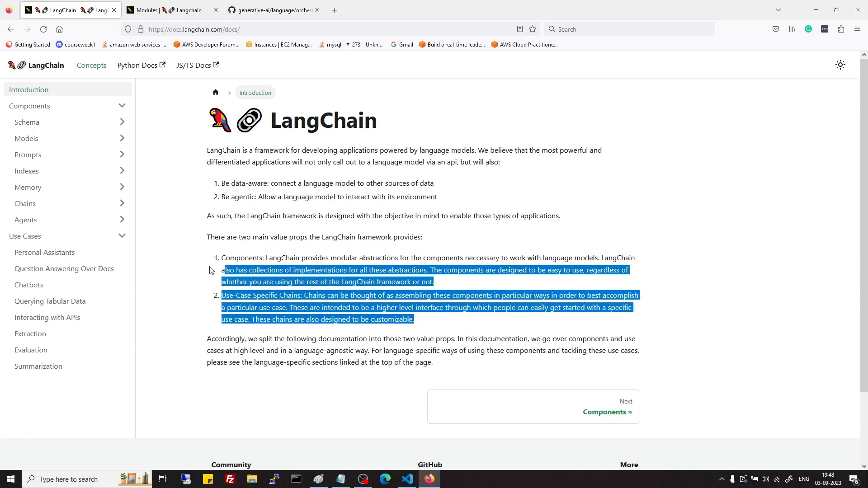
{"action": "left_click", "coordinate": [185, 273]}
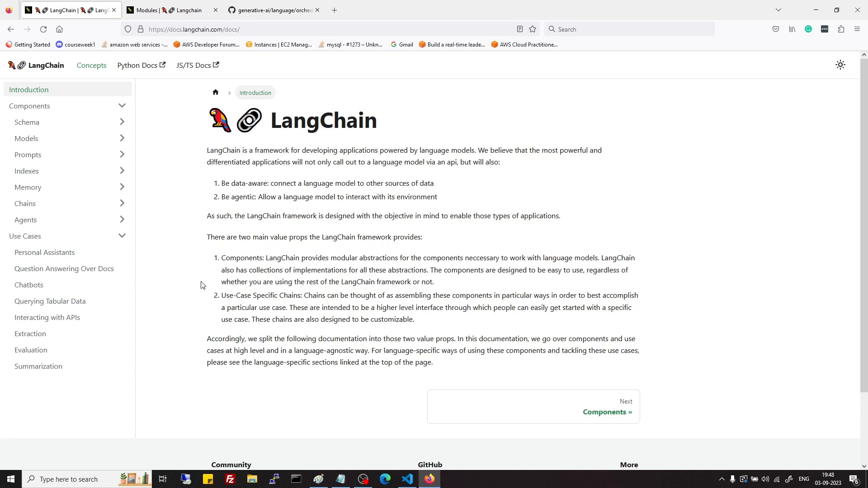
{"action": "mouse_move", "coordinate": [450, 190]}
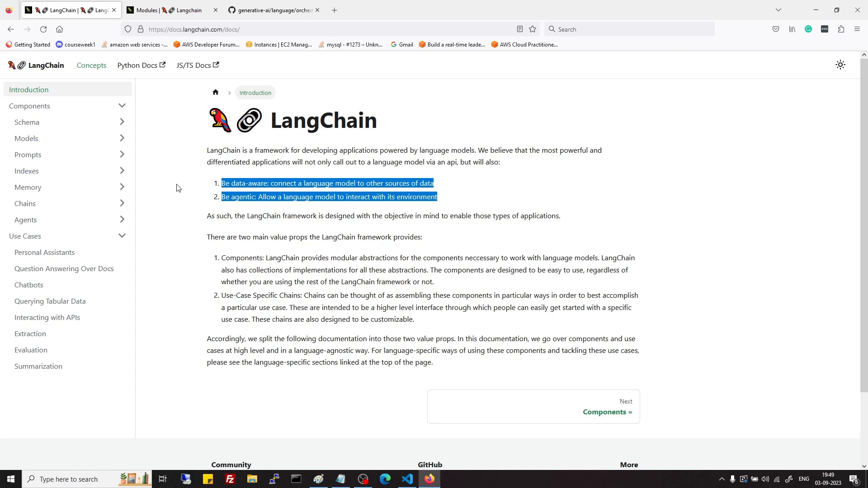
{"action": "mouse_move", "coordinate": [185, 199]}
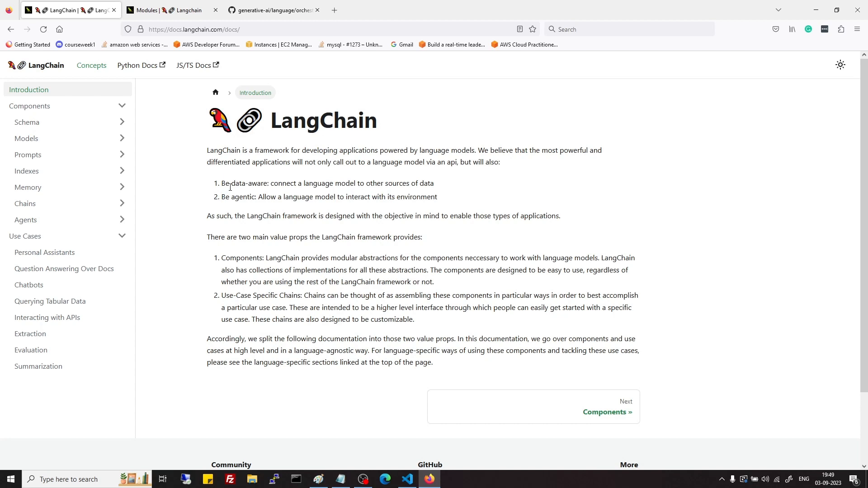
{"action": "mouse_move", "coordinate": [229, 199]}
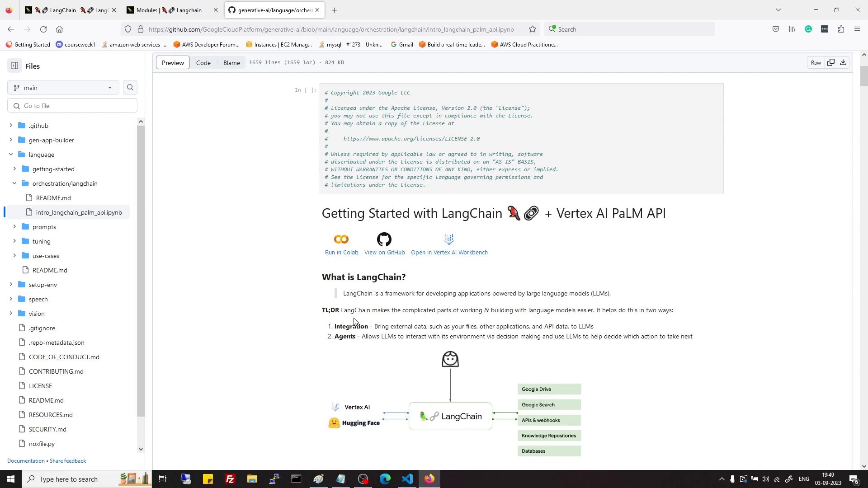
Scroll through the rest of the GitHub notebook, then switch to the LangChain docs tab
{"action": "scroll", "scroll_direction": "down", "scroll_amount": 3}
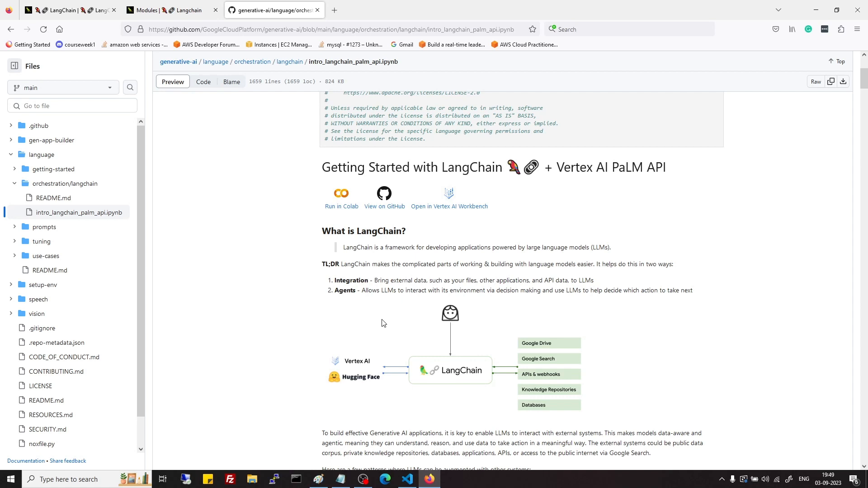
{"action": "scroll", "scroll_direction": "down", "scroll_amount": 3}
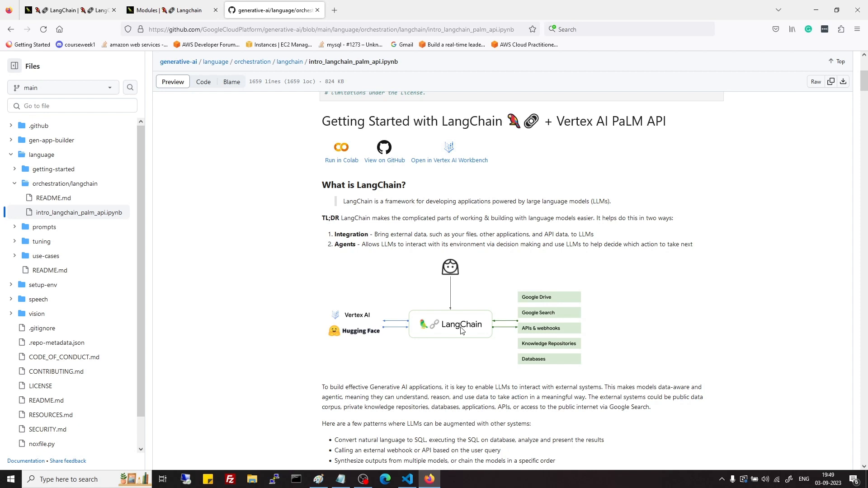
{"action": "mouse_move", "coordinate": [533, 302]}
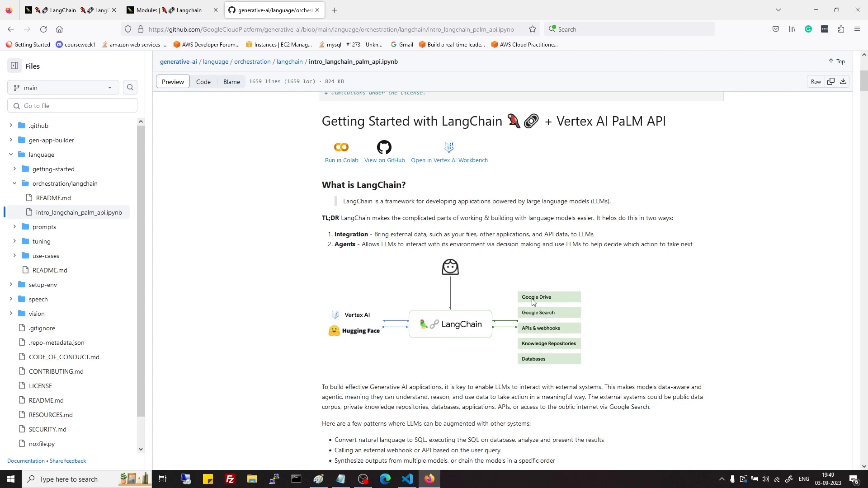
{"action": "mouse_move", "coordinate": [608, 236]}
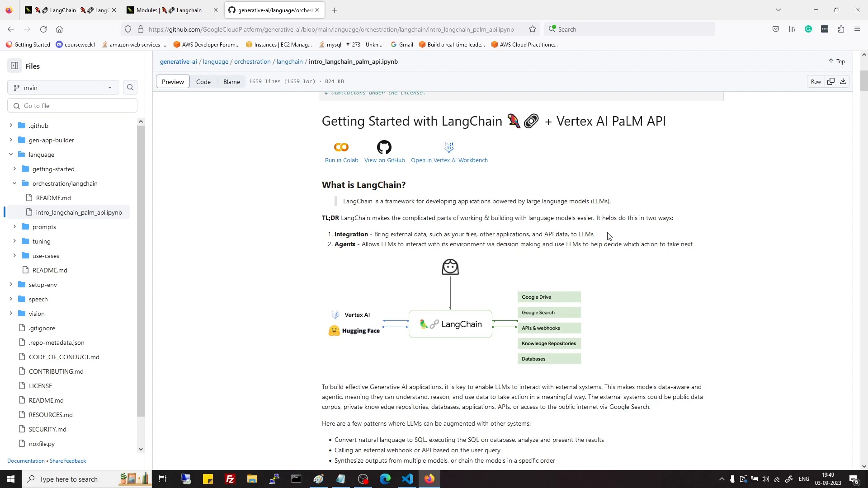
{"action": "mouse_move", "coordinate": [624, 234]}
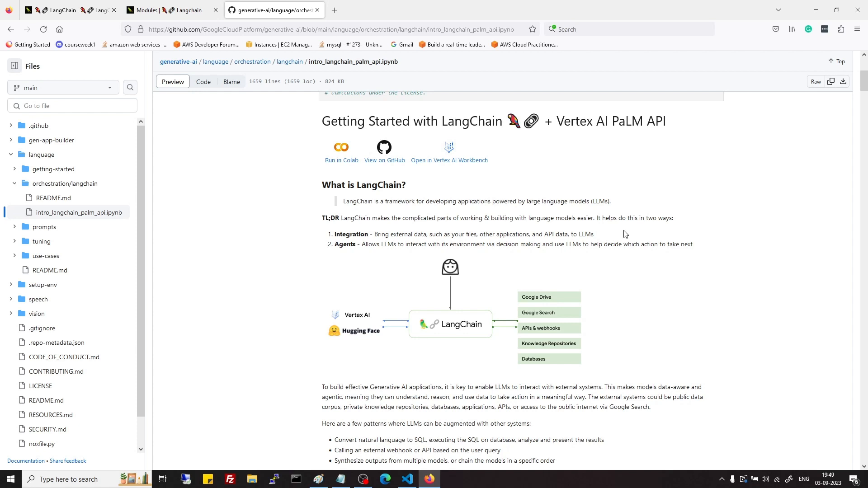
{"action": "mouse_move", "coordinate": [558, 272]}
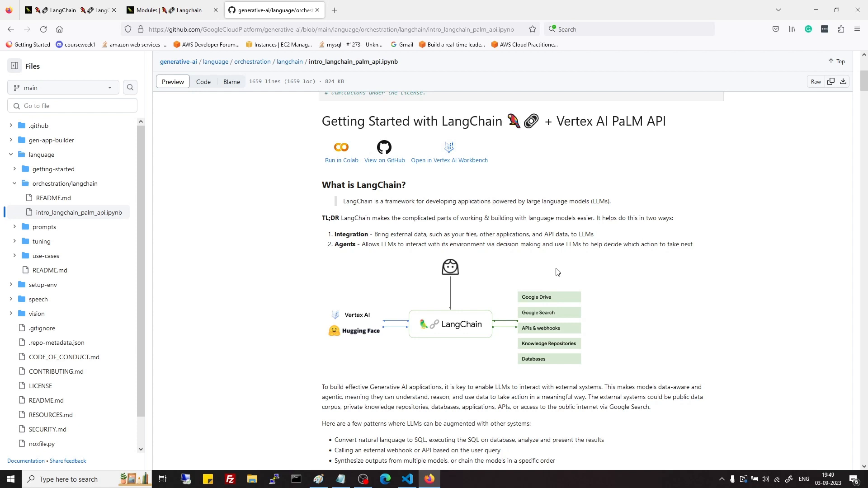
{"action": "mouse_move", "coordinate": [461, 329]}
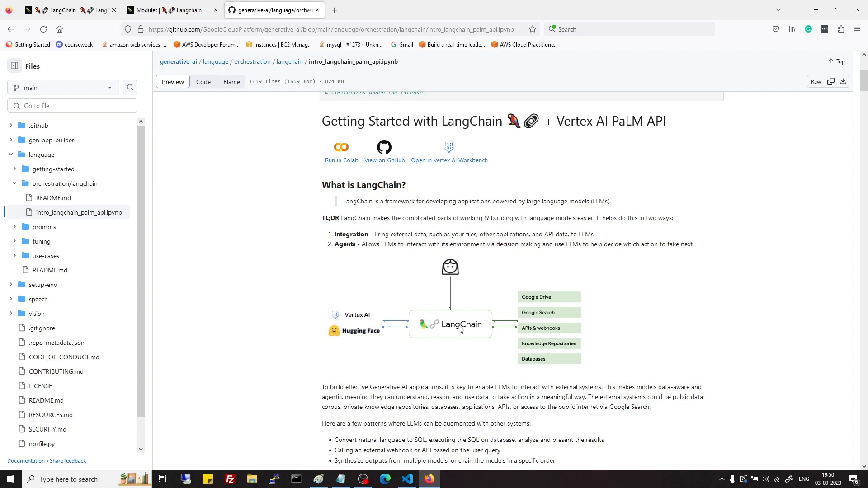
{"action": "mouse_move", "coordinate": [423, 360]}
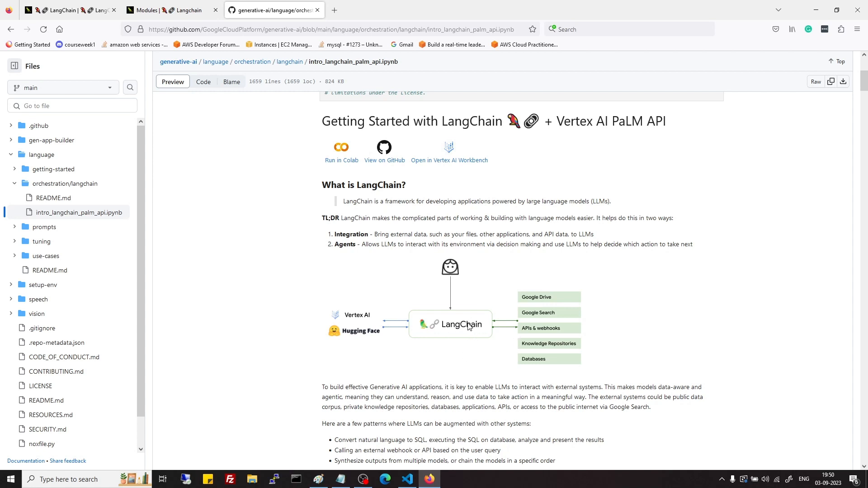
{"action": "mouse_move", "coordinate": [489, 334]}
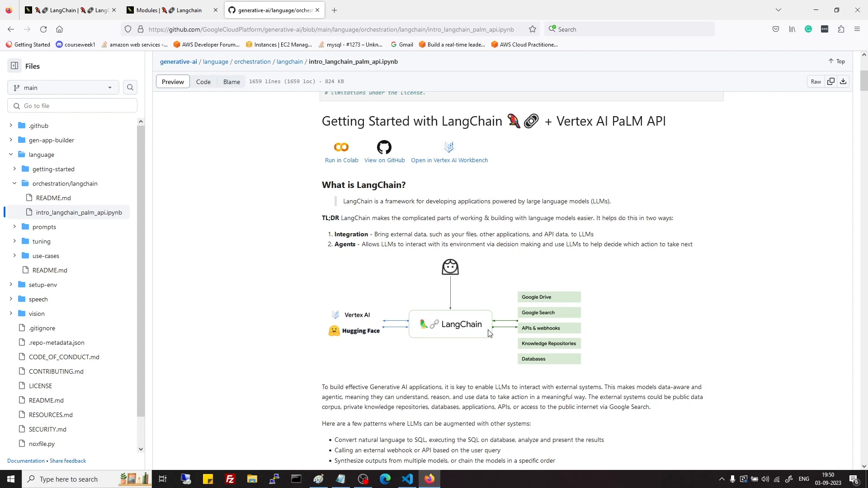
{"action": "mouse_move", "coordinate": [366, 253]}
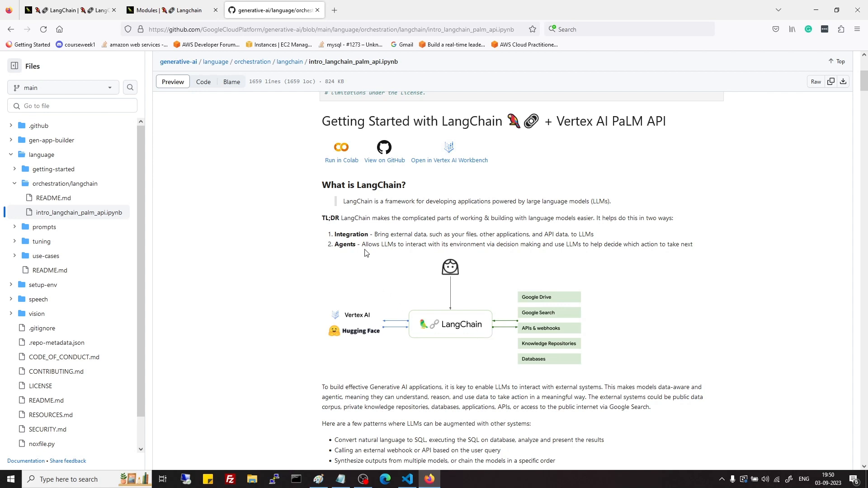
{"action": "mouse_move", "coordinate": [358, 241]}
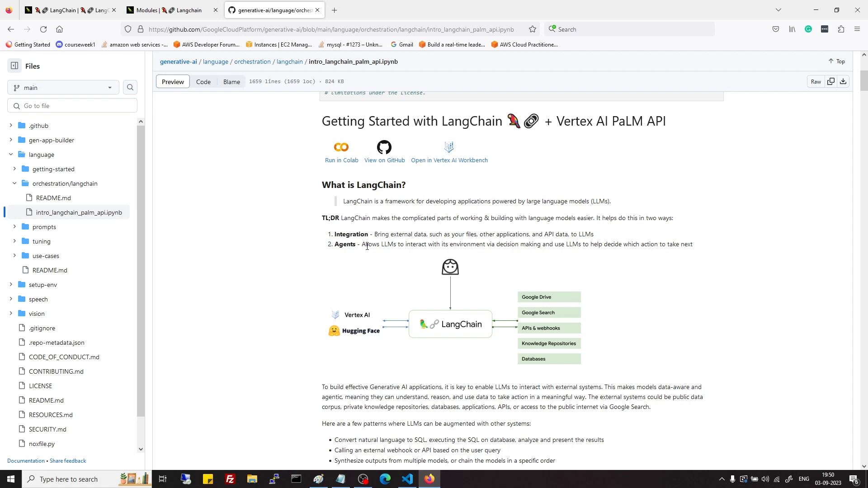
{"action": "scroll", "scroll_direction": "down", "scroll_amount": 3}
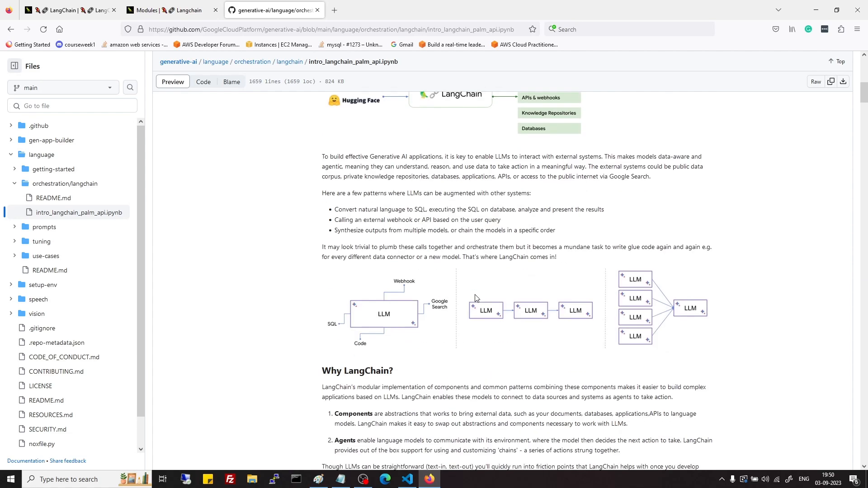
{"action": "scroll", "scroll_direction": "down", "scroll_amount": 3}
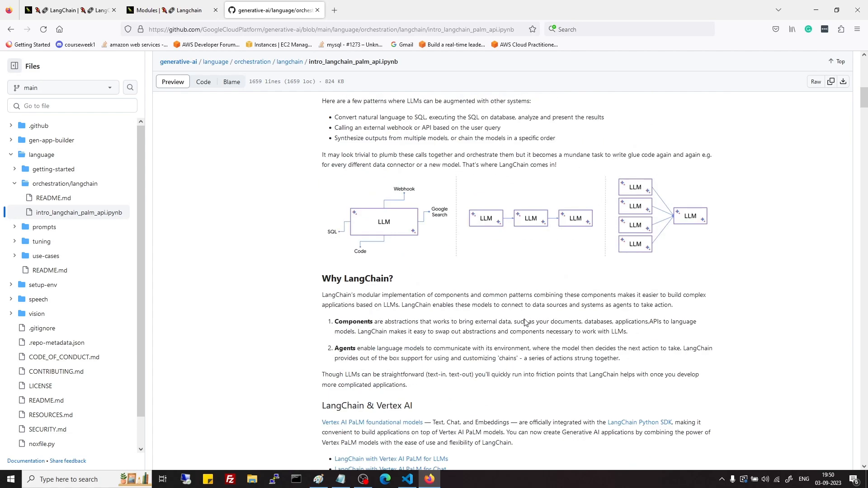
{"action": "scroll", "scroll_direction": "up", "scroll_amount": 3}
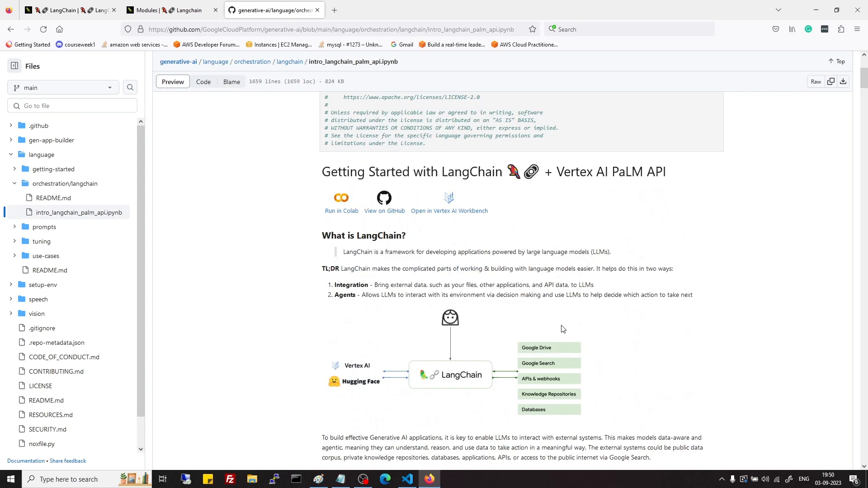
{"action": "scroll", "scroll_direction": "down", "scroll_amount": 3}
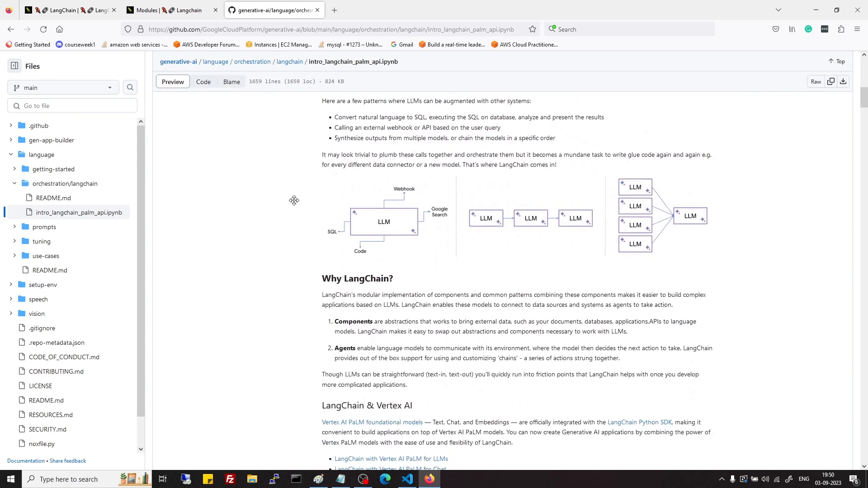
{"action": "left_click", "coordinate": [149, 10]}
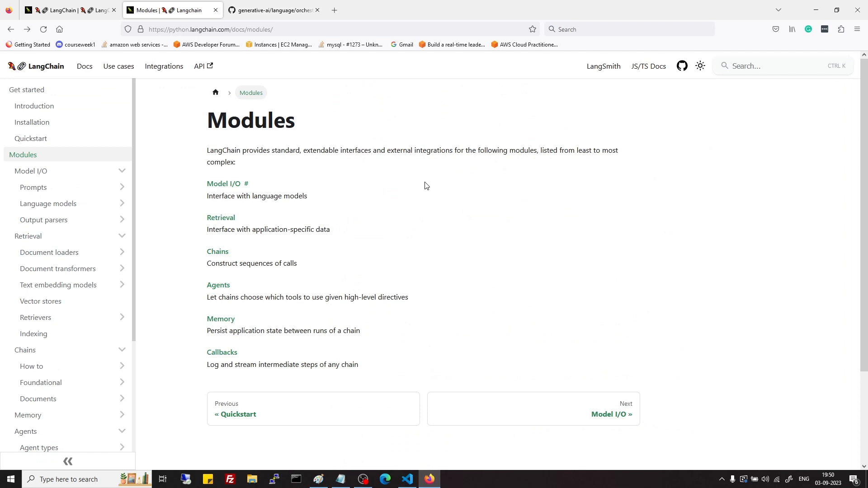
{"action": "mouse_move", "coordinate": [198, 147]}
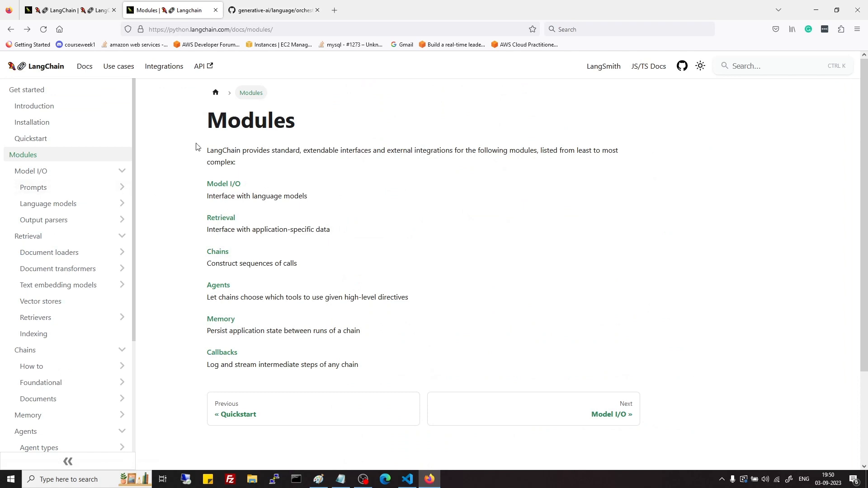
{"action": "mouse_move", "coordinate": [223, 184]}
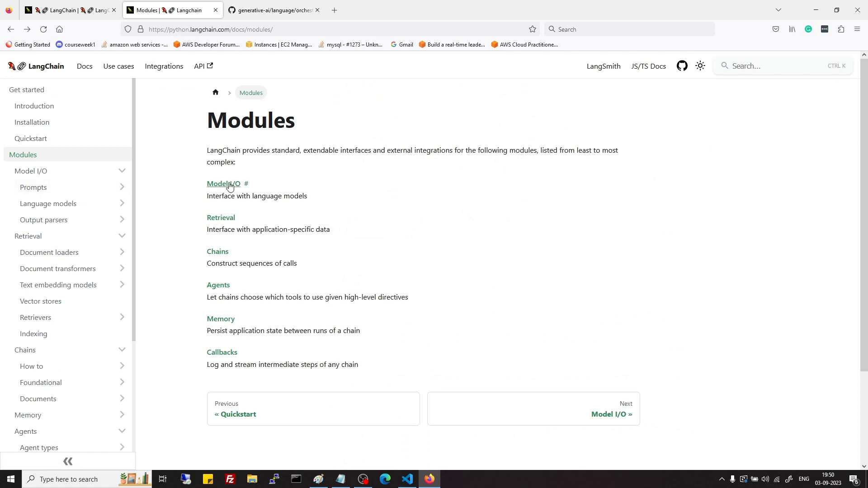
{"action": "left_click", "coordinate": [224, 184]}
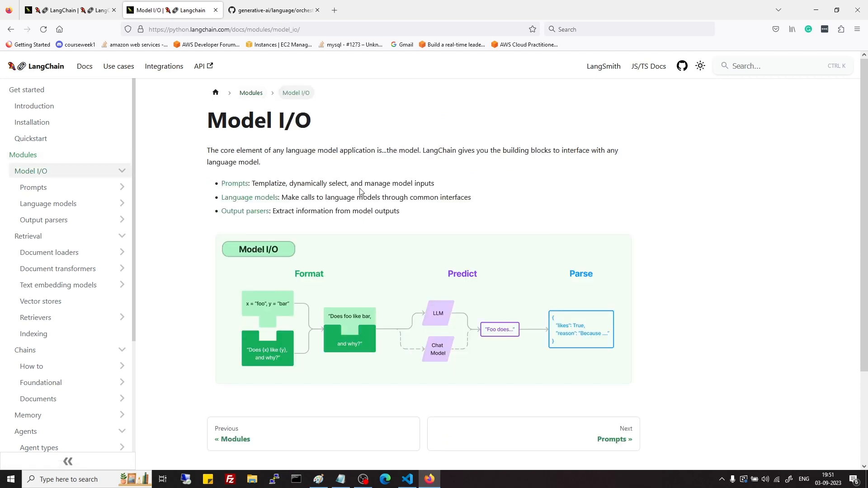
{"action": "mouse_move", "coordinate": [239, 154]}
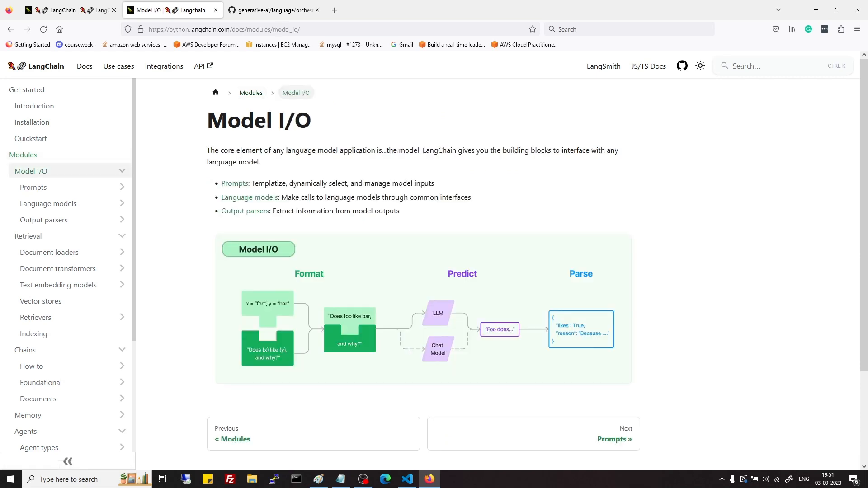
{"action": "mouse_move", "coordinate": [258, 211]}
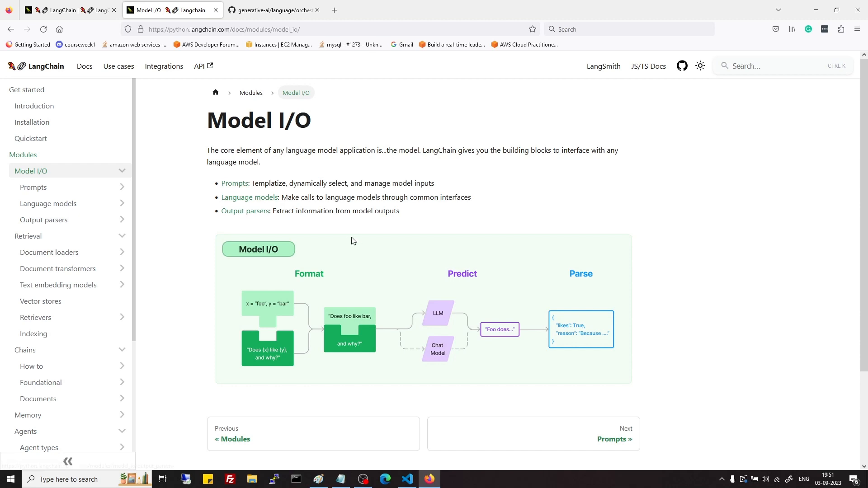
{"action": "mouse_move", "coordinate": [349, 248]}
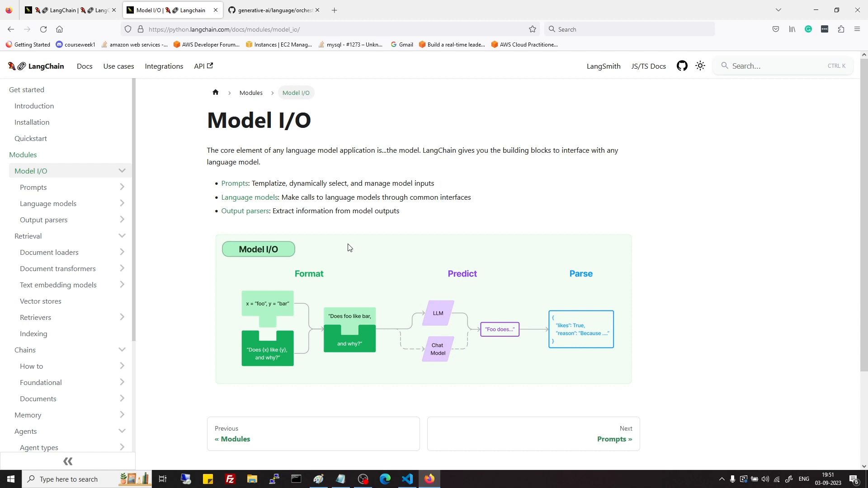
{"action": "mouse_move", "coordinate": [341, 251]}
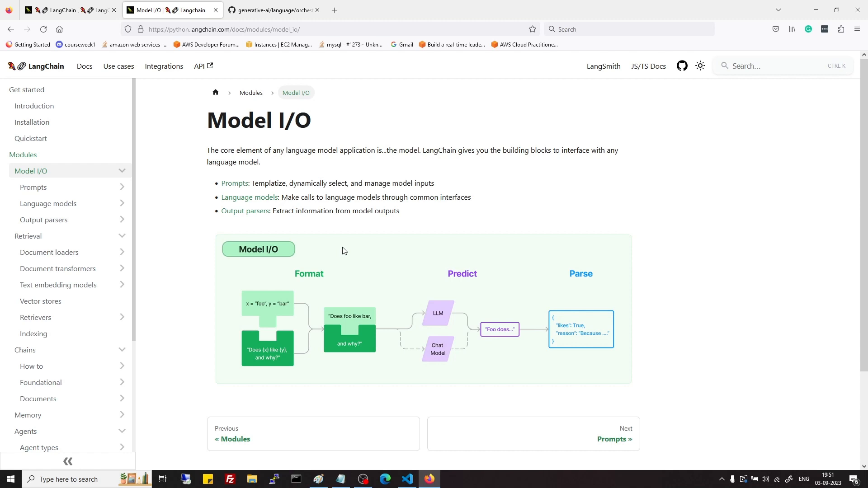
{"action": "mouse_move", "coordinate": [310, 333]}
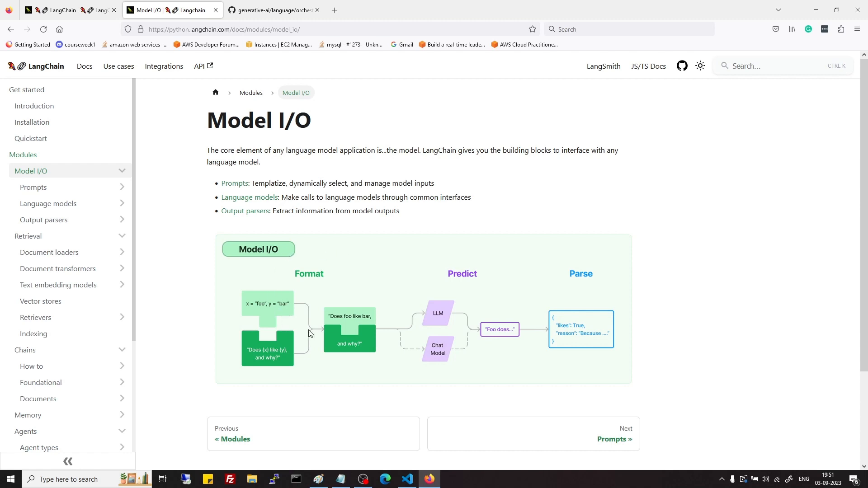
{"action": "mouse_move", "coordinate": [266, 321]}
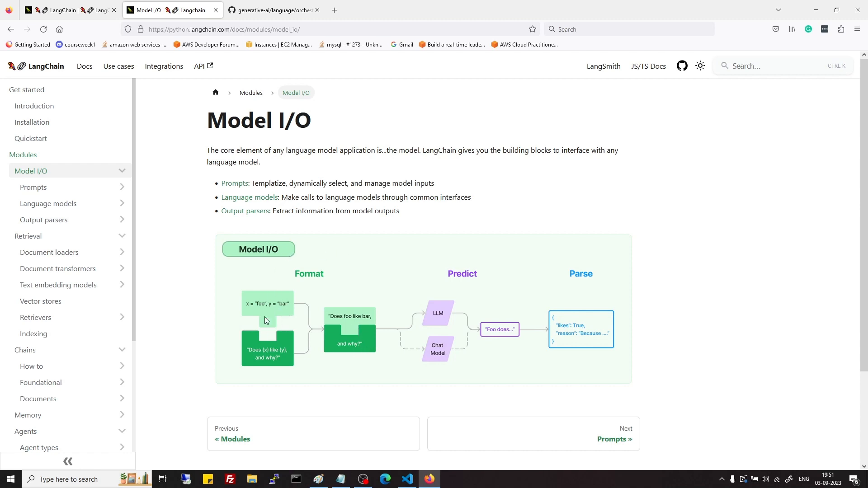
{"action": "mouse_move", "coordinate": [324, 313]}
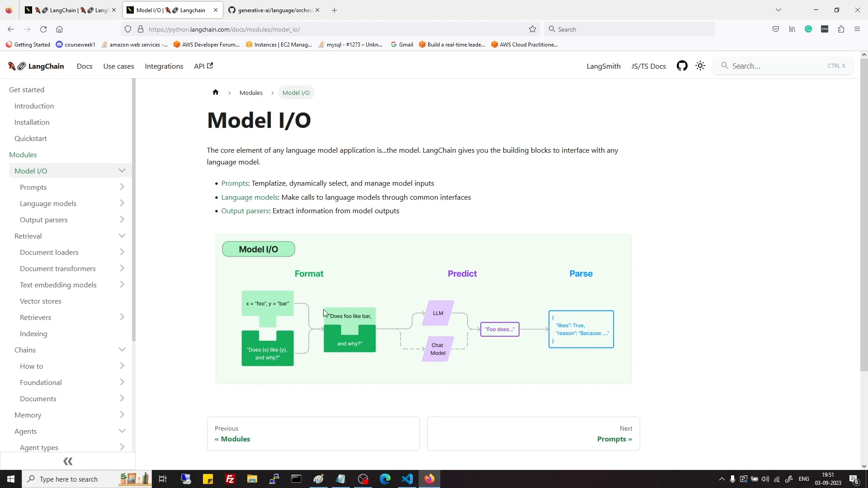
{"action": "mouse_move", "coordinate": [344, 303]}
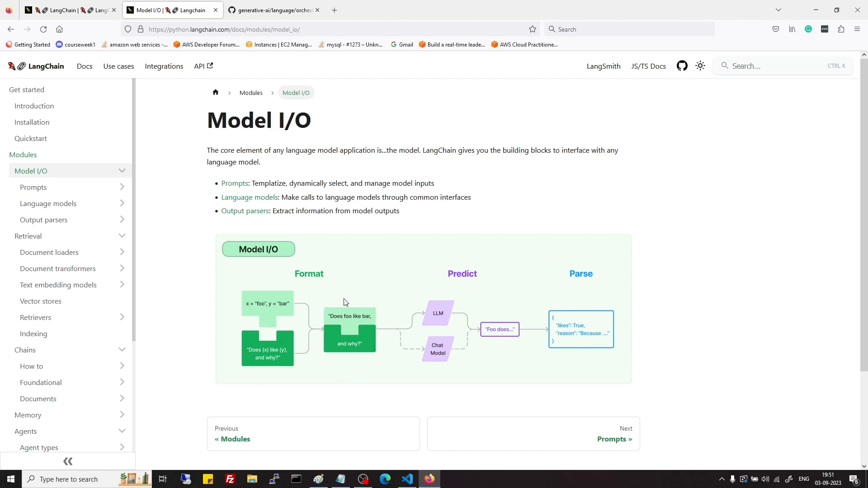
{"action": "mouse_move", "coordinate": [438, 318]}
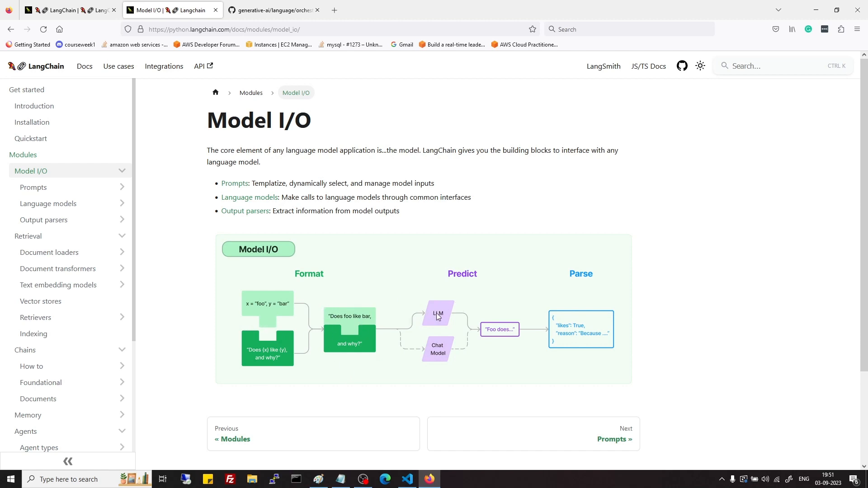
{"action": "mouse_move", "coordinate": [276, 249]}
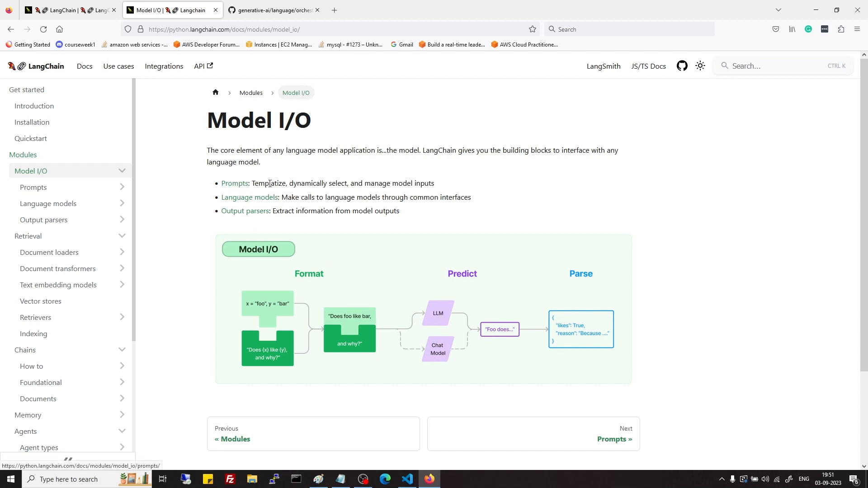
{"action": "mouse_move", "coordinate": [249, 197]}
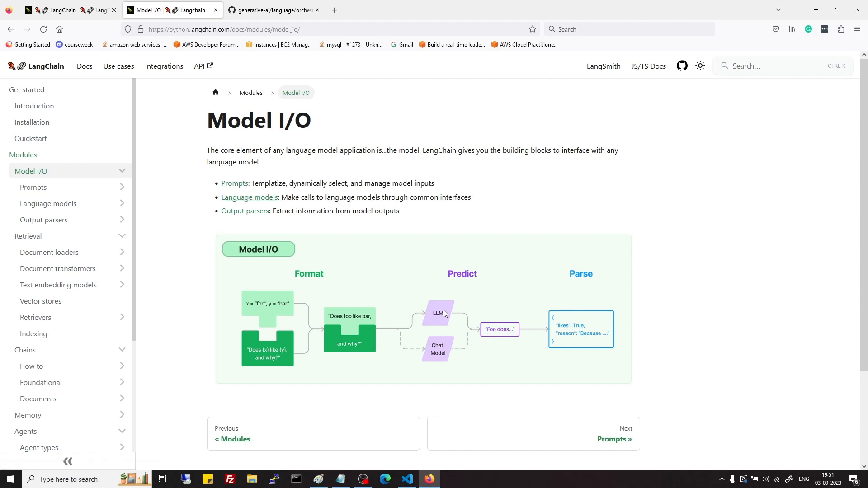
{"action": "mouse_move", "coordinate": [540, 177]}
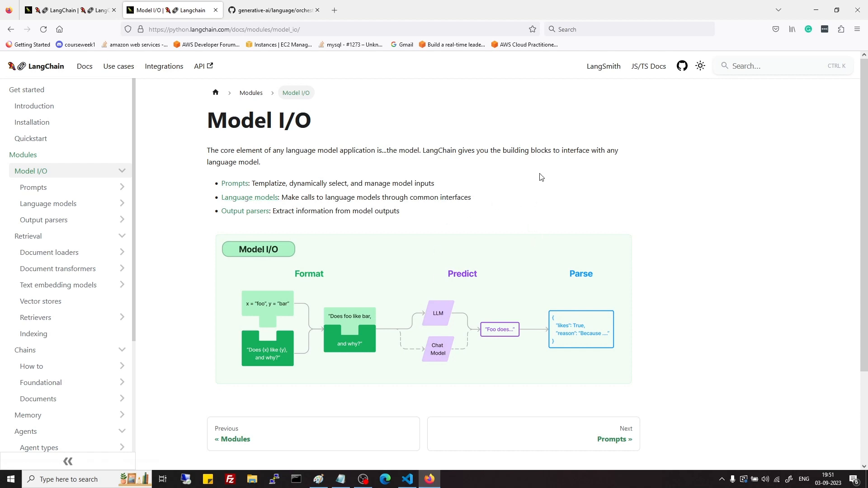
{"action": "mouse_move", "coordinate": [497, 121]}
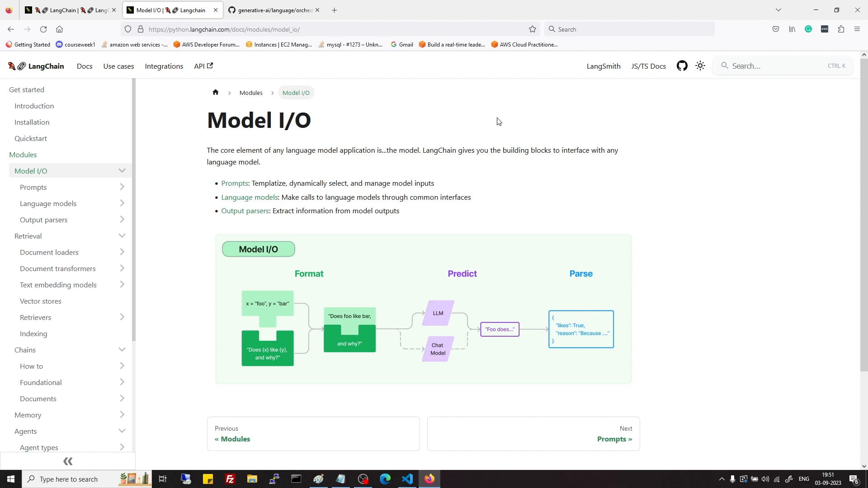
{"action": "mouse_move", "coordinate": [575, 193]}
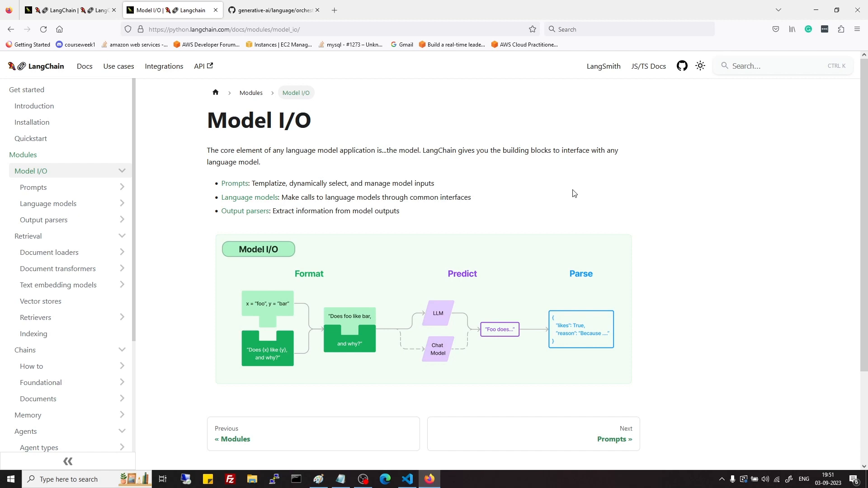
{"action": "mouse_move", "coordinate": [576, 193]}
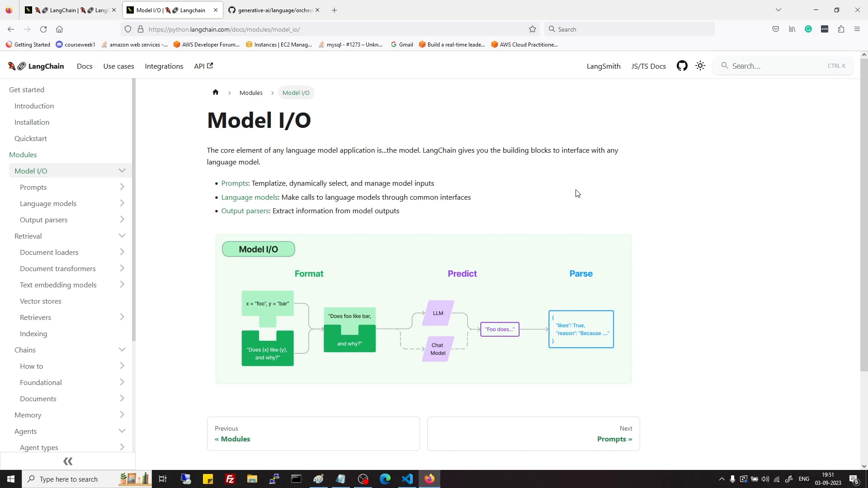
{"action": "mouse_move", "coordinate": [245, 211]}
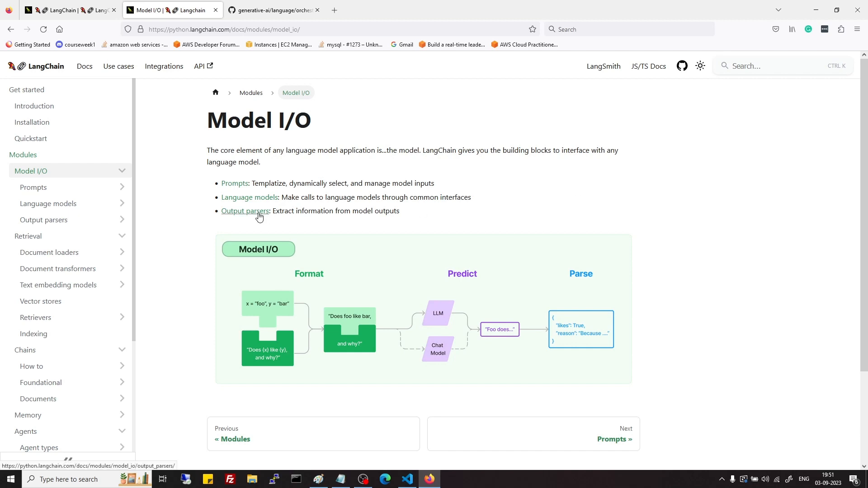
{"action": "mouse_move", "coordinate": [561, 238]}
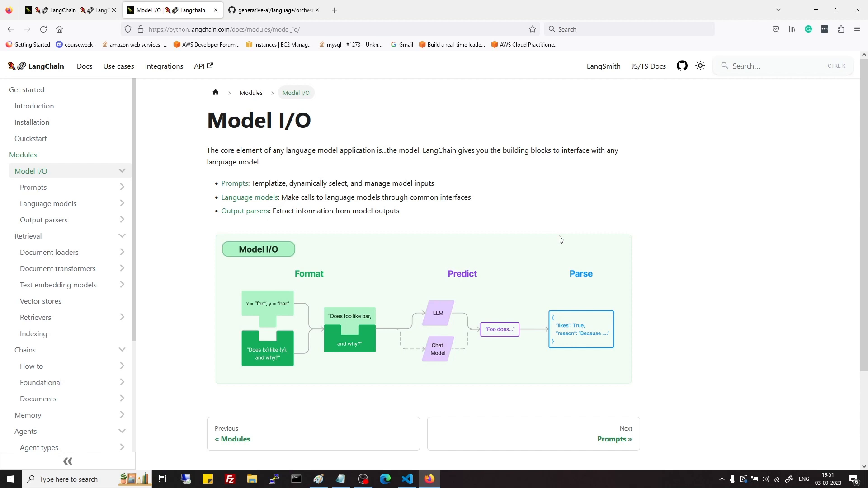
{"action": "mouse_move", "coordinate": [361, 348]}
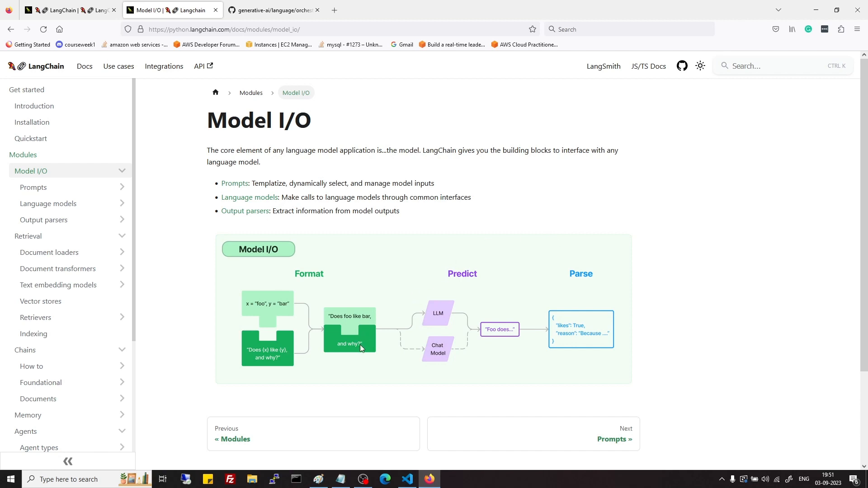
{"action": "mouse_move", "coordinate": [344, 349]}
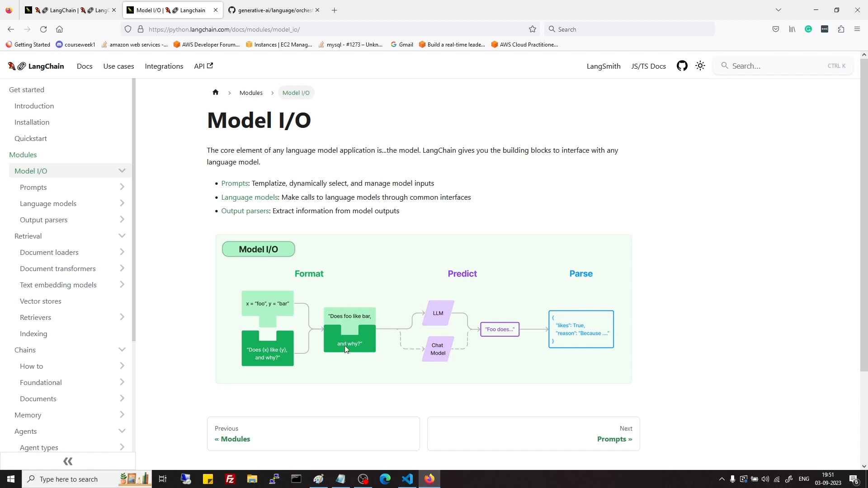
{"action": "mouse_move", "coordinate": [354, 372]}
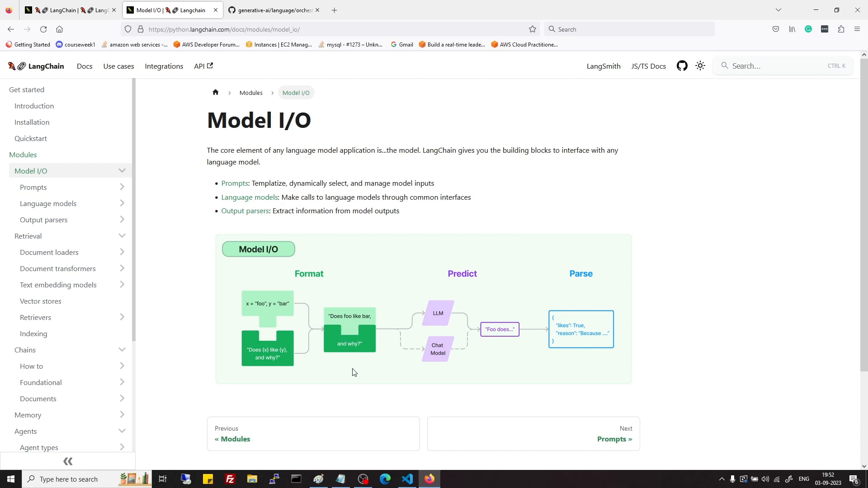
{"action": "mouse_move", "coordinate": [484, 250]}
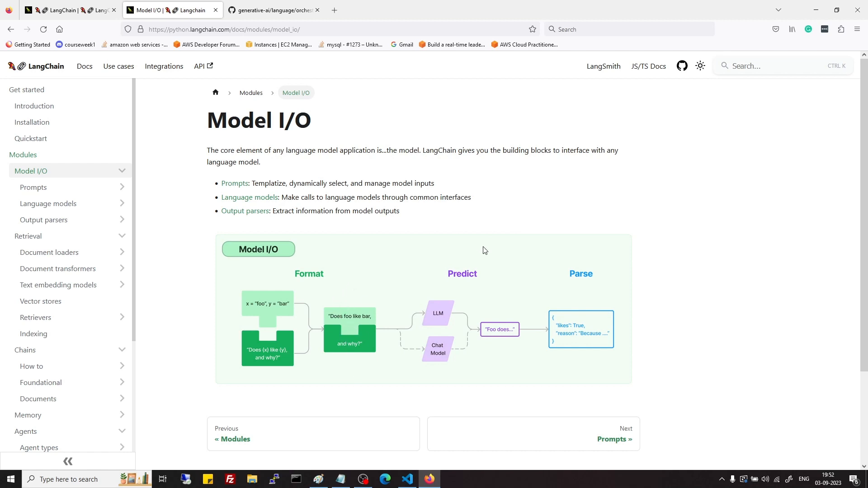
{"action": "mouse_move", "coordinate": [540, 293]}
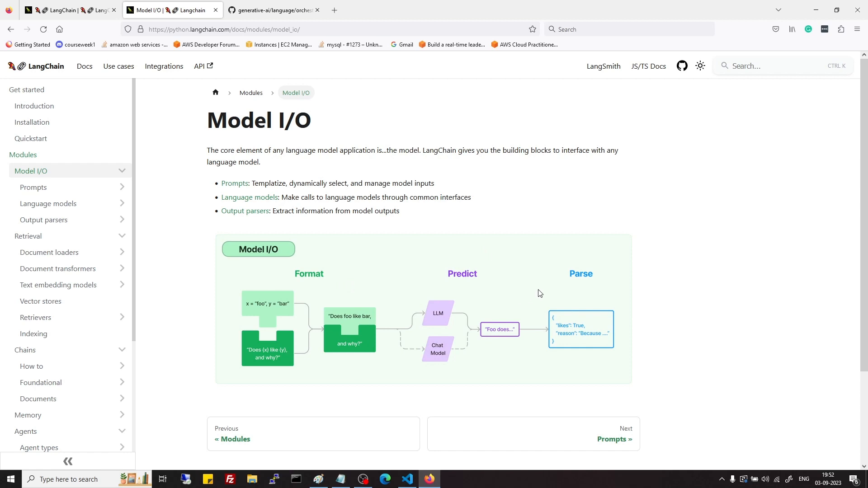
{"action": "mouse_move", "coordinate": [529, 295]}
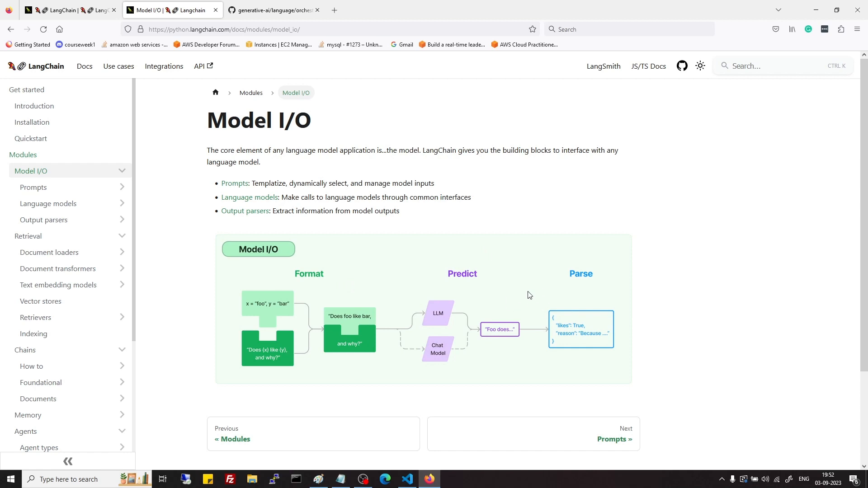
{"action": "mouse_move", "coordinate": [560, 312]}
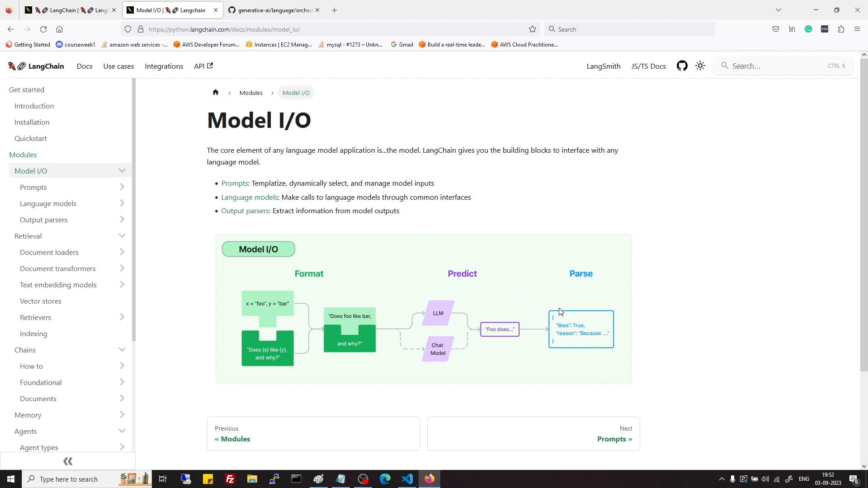
{"action": "mouse_move", "coordinate": [613, 295]}
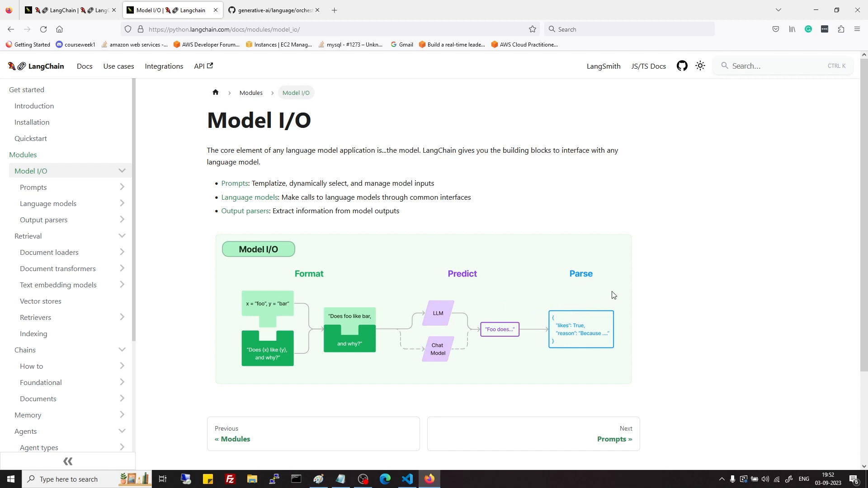
{"action": "mouse_move", "coordinate": [726, 223]}
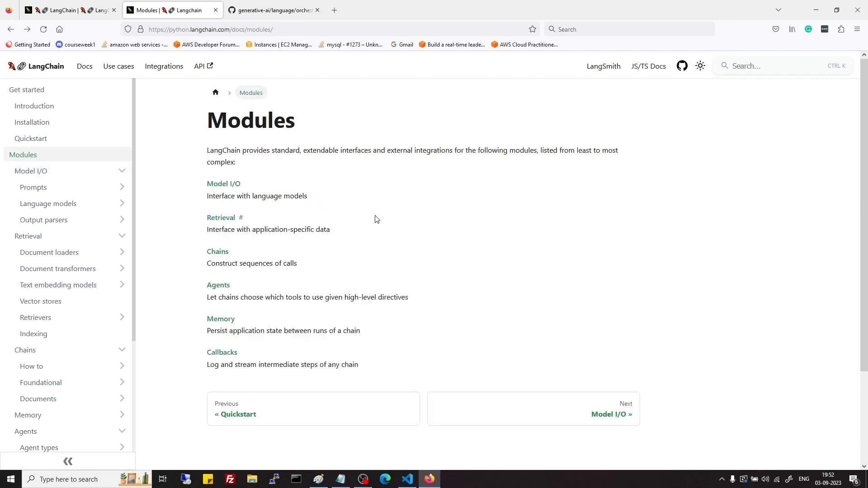
{"action": "left_click", "coordinate": [221, 217]}
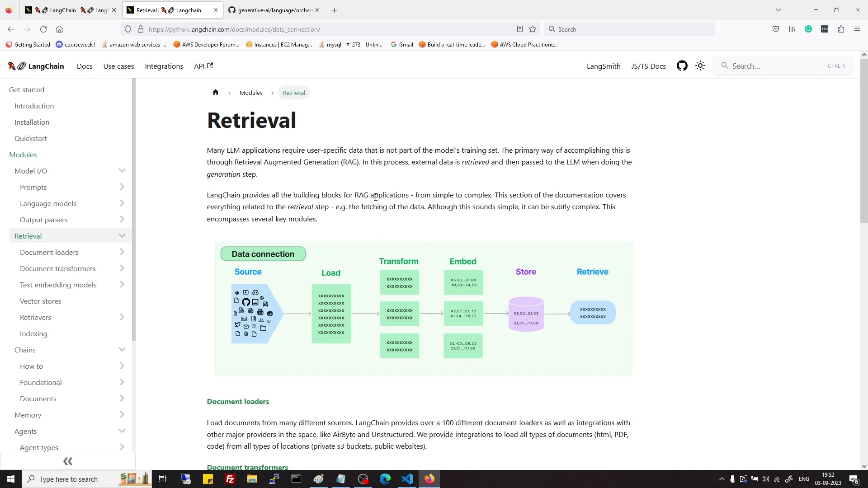
{"action": "mouse_move", "coordinate": [385, 300]}
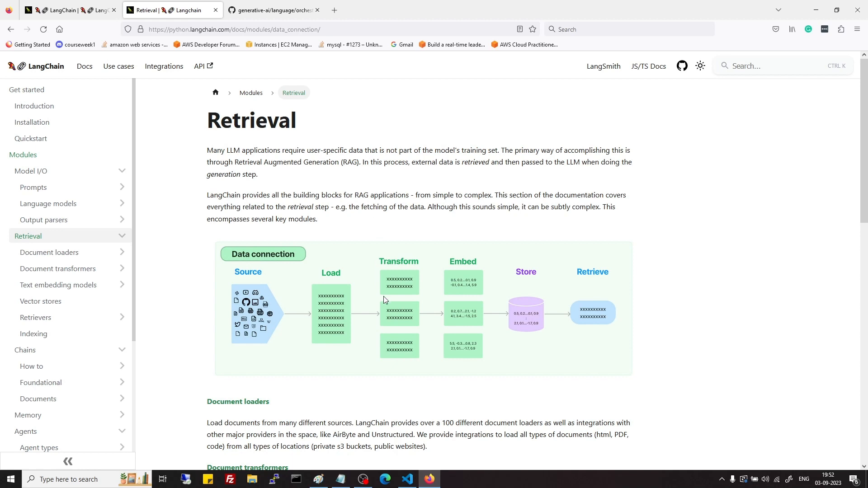
{"action": "mouse_move", "coordinate": [443, 324]}
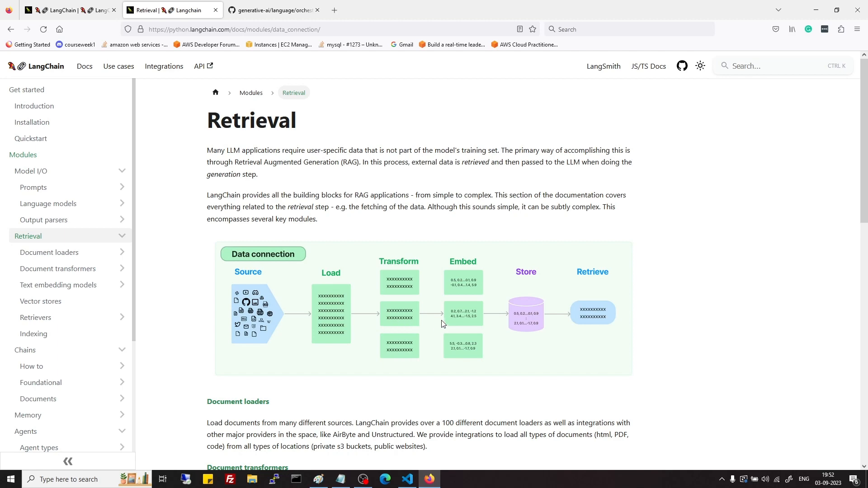
{"action": "mouse_move", "coordinate": [545, 304]}
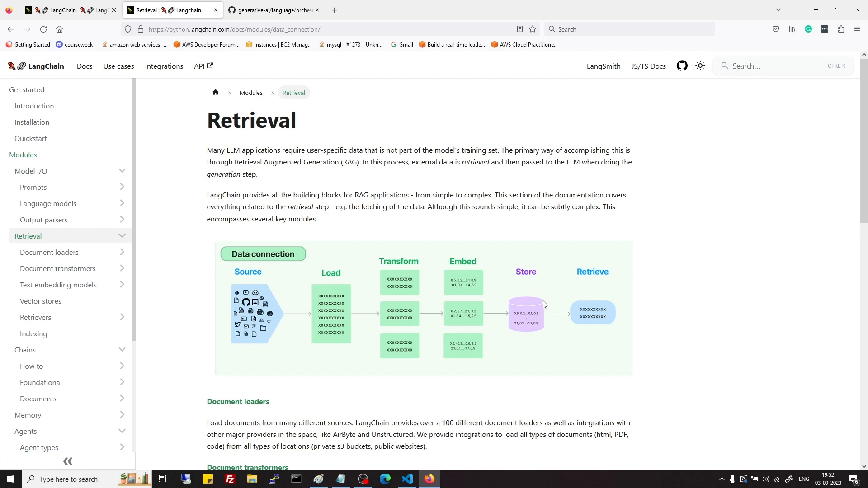
Scroll the Modules overview and go into the Chains module page
{"action": "scroll", "scroll_direction": "down", "scroll_amount": 3}
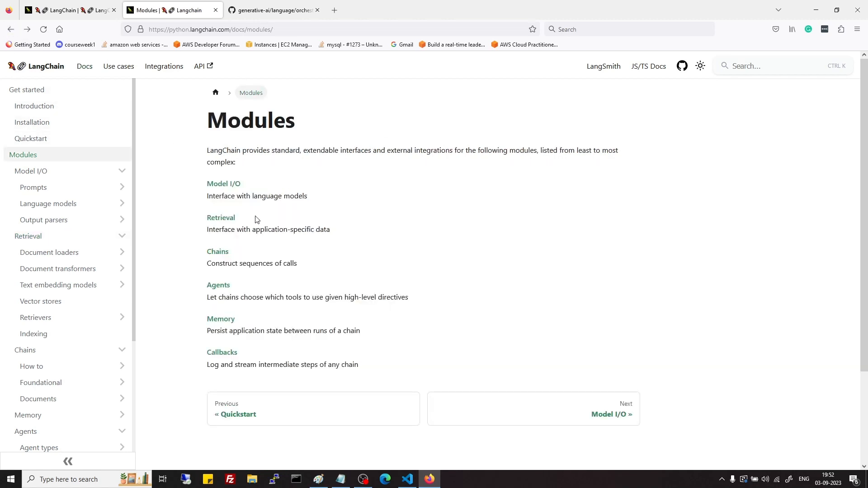
{"action": "left_click", "coordinate": [217, 251]}
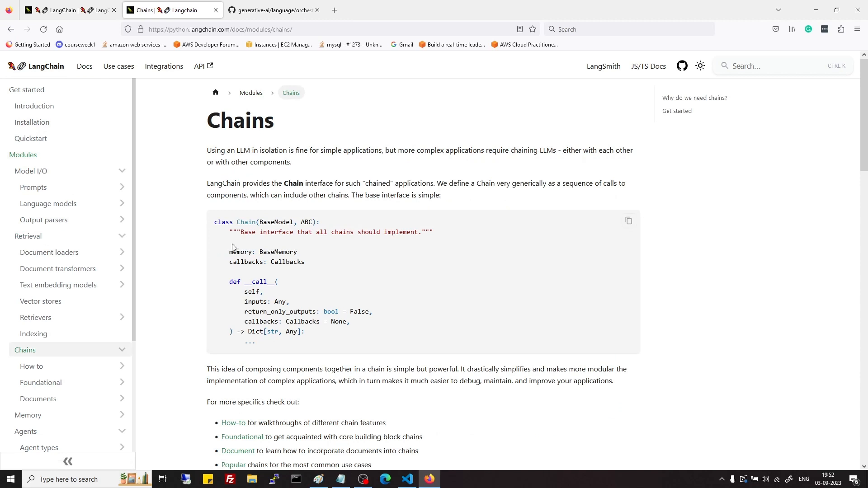
{"action": "mouse_move", "coordinate": [397, 181]}
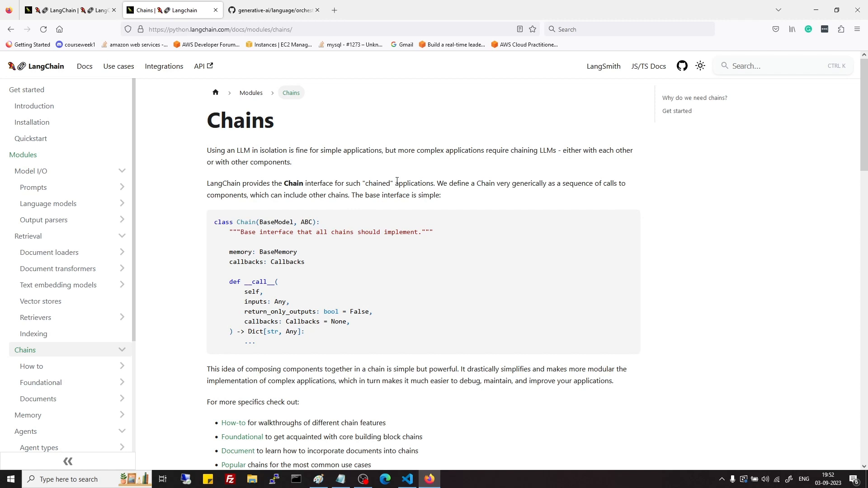
Read down the Chains page through the base interface to the LLMChain get-started examples
{"action": "scroll", "scroll_direction": "down", "scroll_amount": 3}
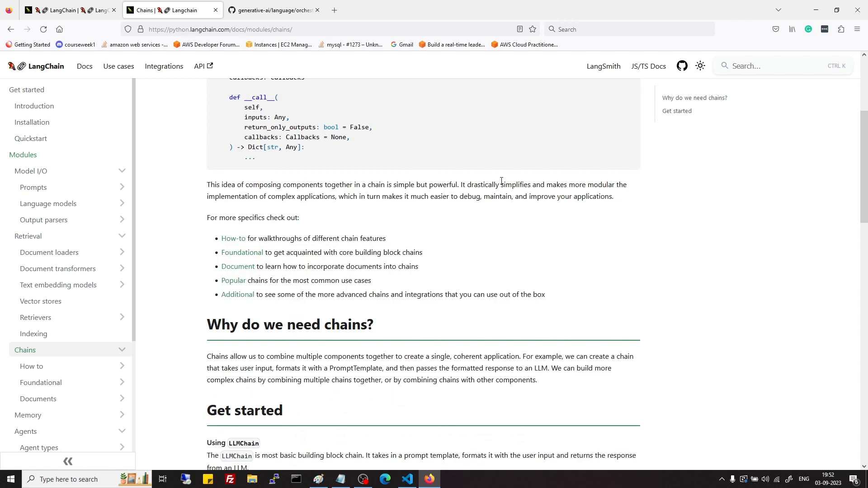
{"action": "scroll", "scroll_direction": "down", "scroll_amount": 3}
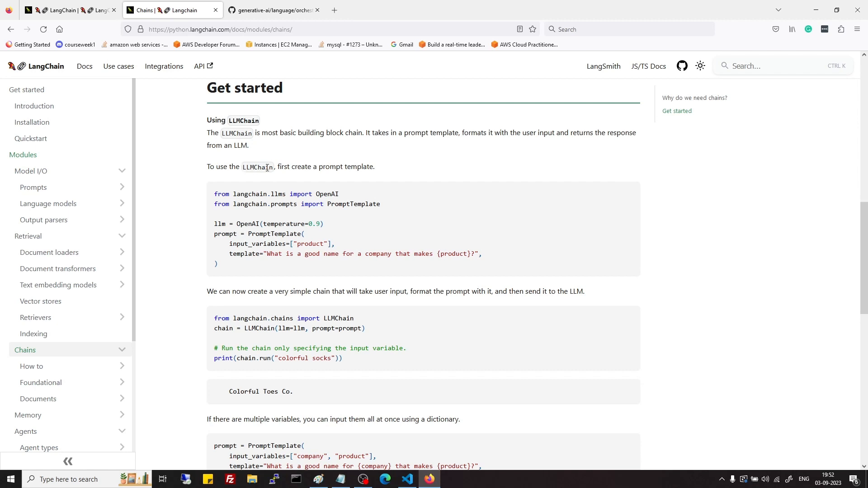
{"action": "mouse_move", "coordinate": [455, 220]}
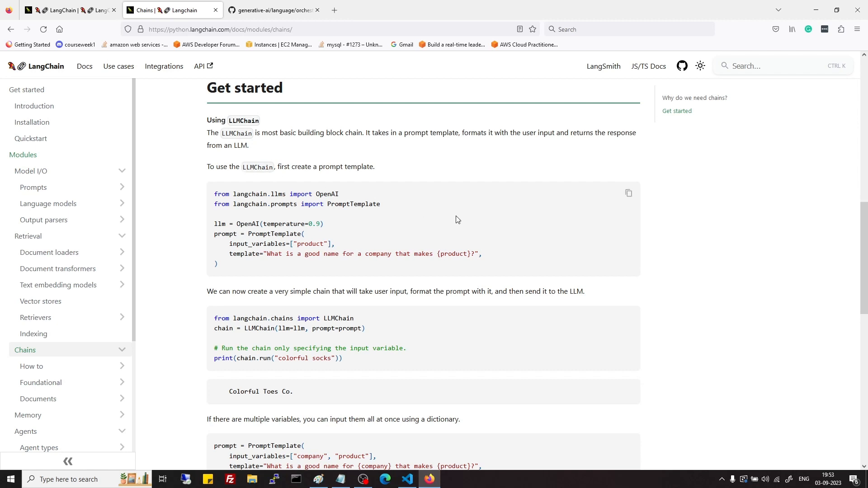
{"action": "scroll", "scroll_direction": "down", "scroll_amount": 3}
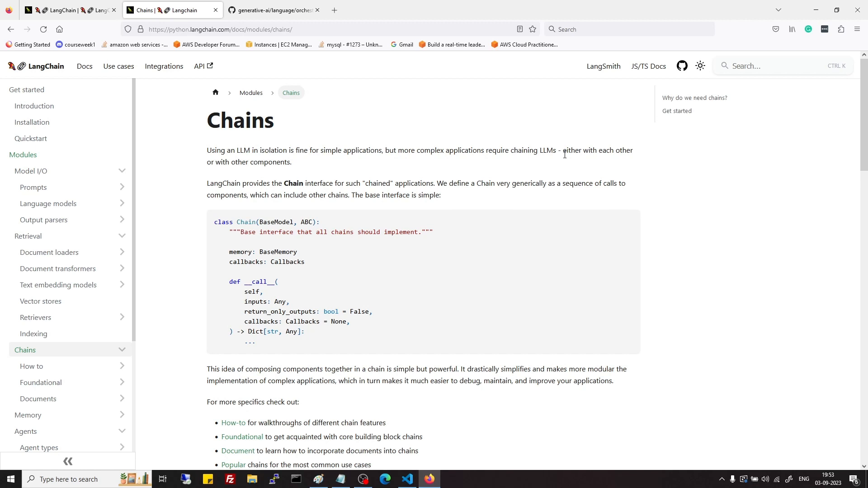
{"action": "mouse_move", "coordinate": [547, 146]}
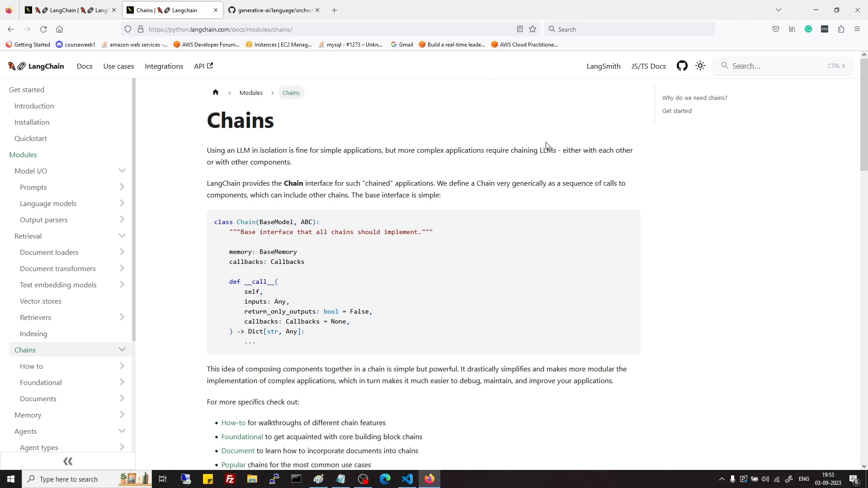
{"action": "mouse_move", "coordinate": [501, 147]}
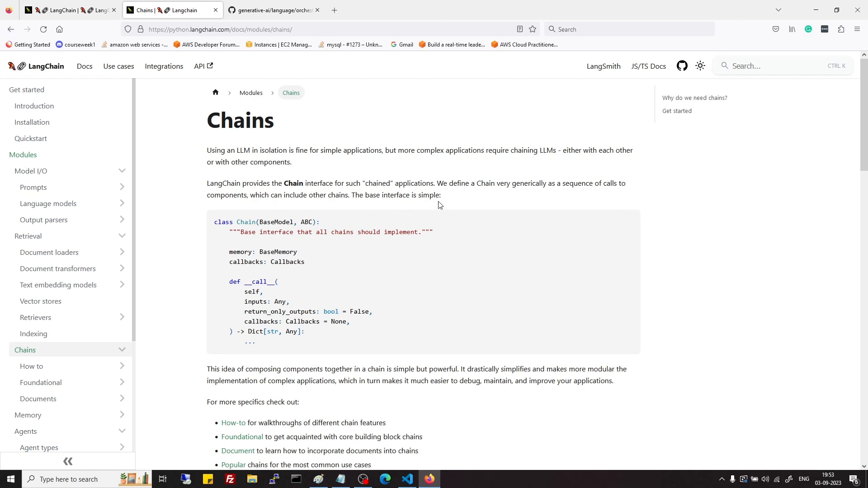
From the Modules overview go into Agents, read to AgentExecutor and mark its defining sentence
{"action": "left_click", "coordinate": [250, 93]}
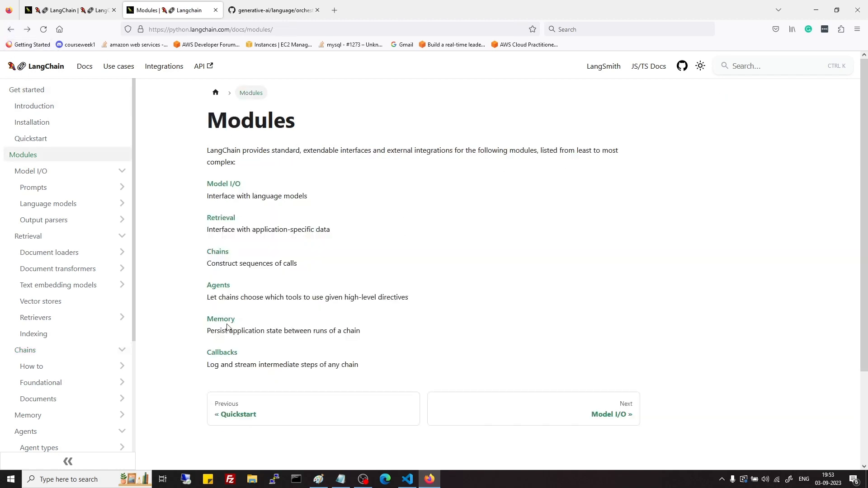
{"action": "left_click", "coordinate": [218, 285]}
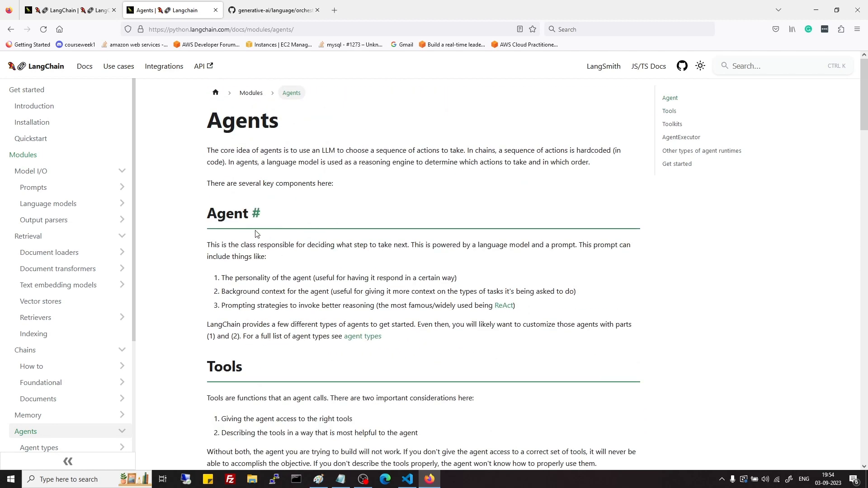
{"action": "scroll", "scroll_direction": "down", "scroll_amount": 3}
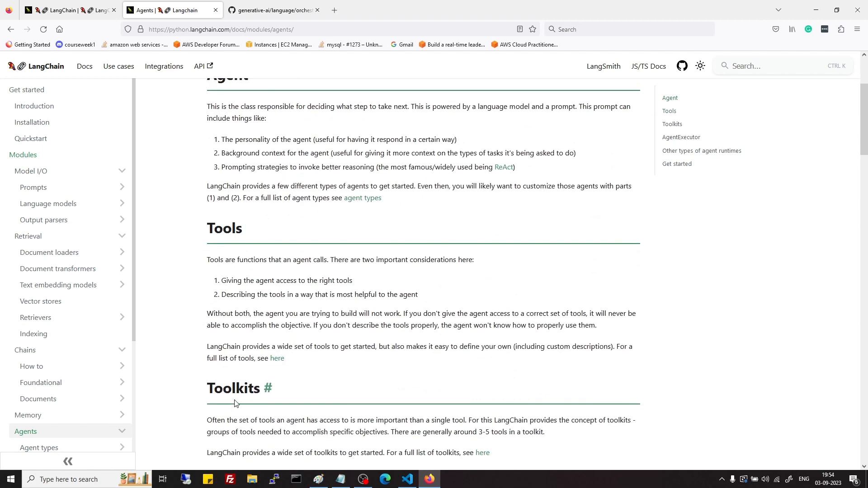
{"action": "scroll", "scroll_direction": "down", "scroll_amount": 3}
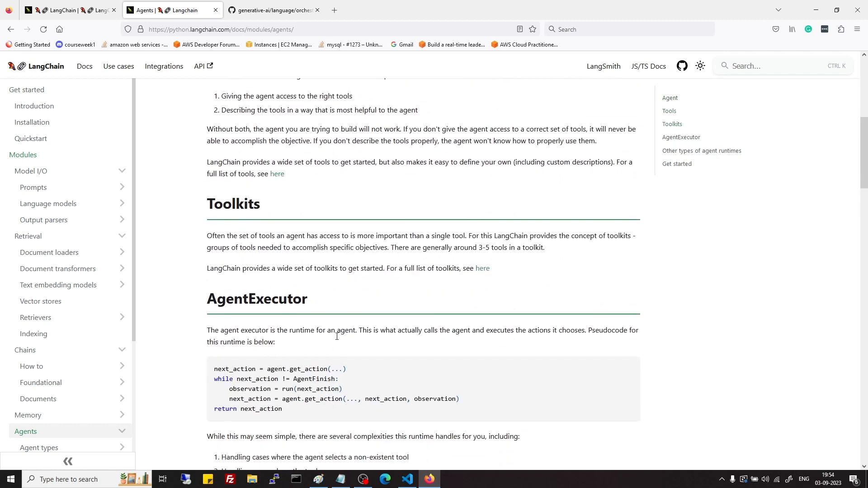
{"action": "mouse_move", "coordinate": [368, 348]}
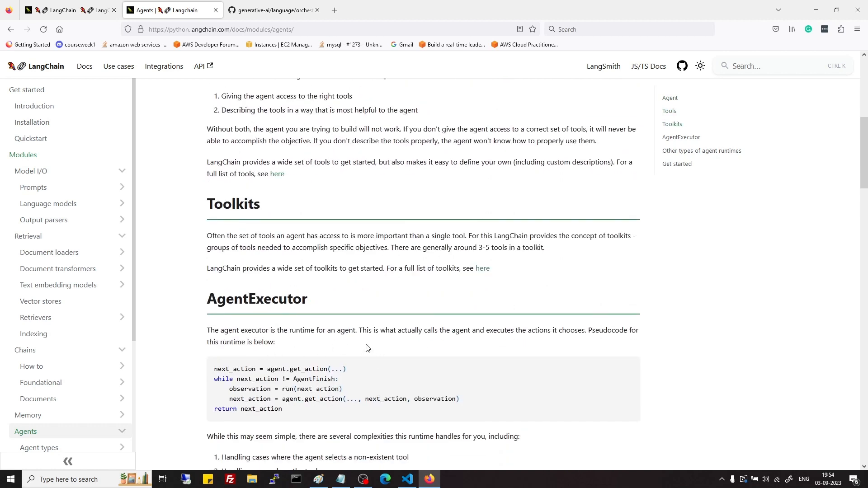
{"action": "left_click_drag", "start_coordinate": [207, 330], "coordinate": [362, 330]}
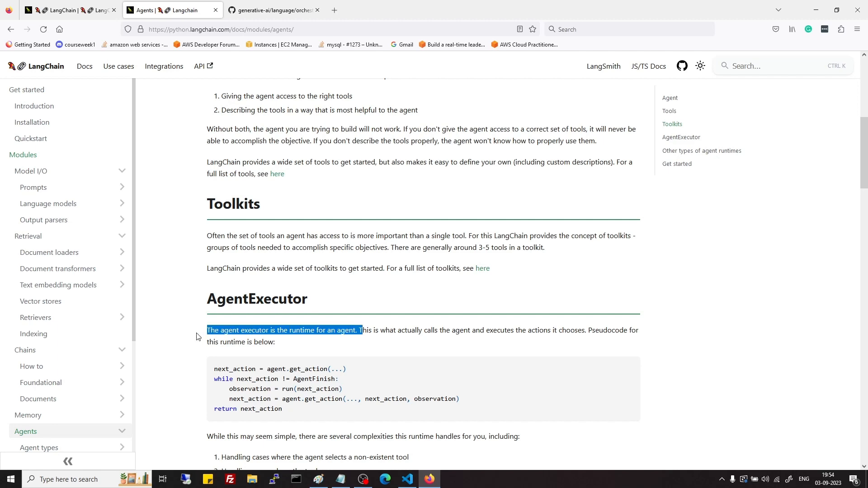
{"action": "scroll", "scroll_direction": "down", "scroll_amount": 3}
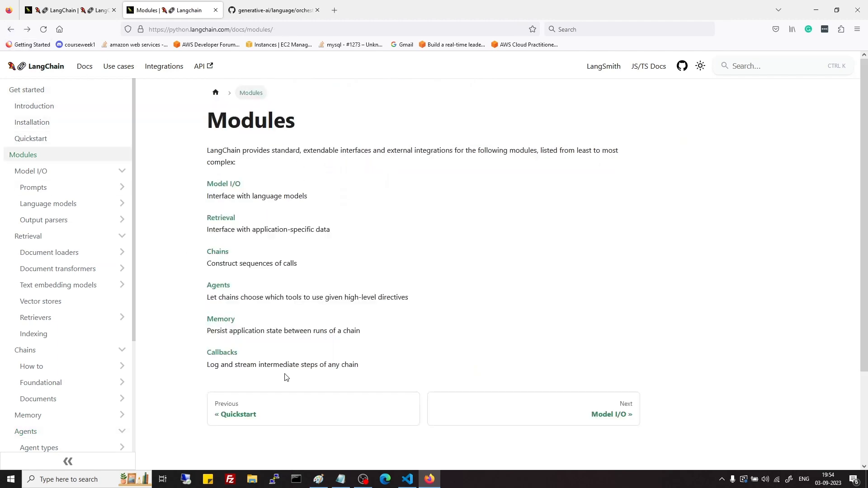
{"action": "mouse_move", "coordinate": [390, 389]}
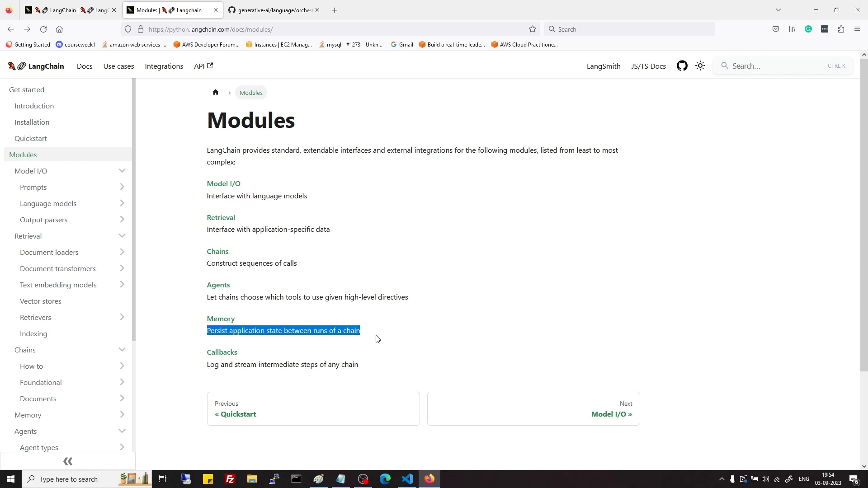
Clear the marked Memory description on the Modules overview before moving to Callbacks
{"action": "left_click", "coordinate": [261, 331]}
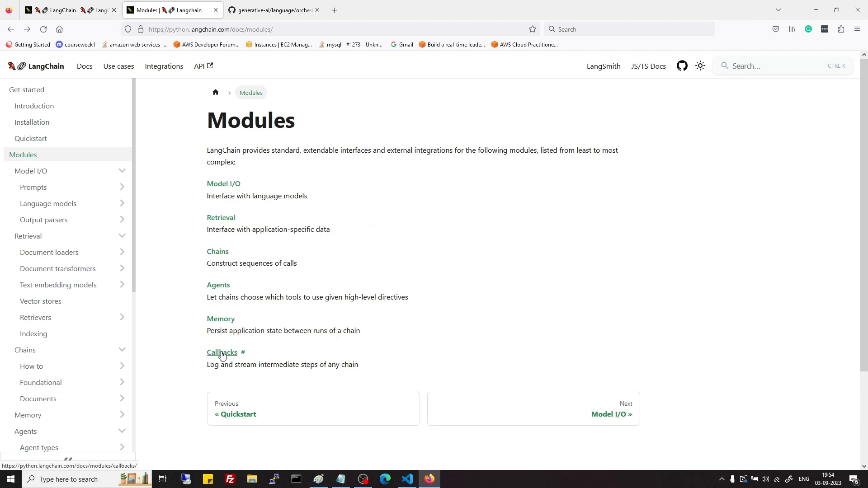
{"action": "mouse_move", "coordinate": [220, 364]}
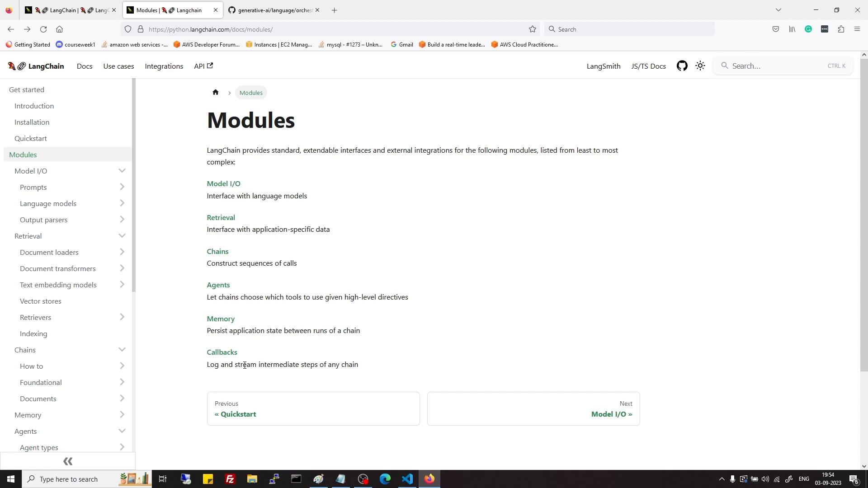
{"action": "mouse_move", "coordinate": [454, 371]}
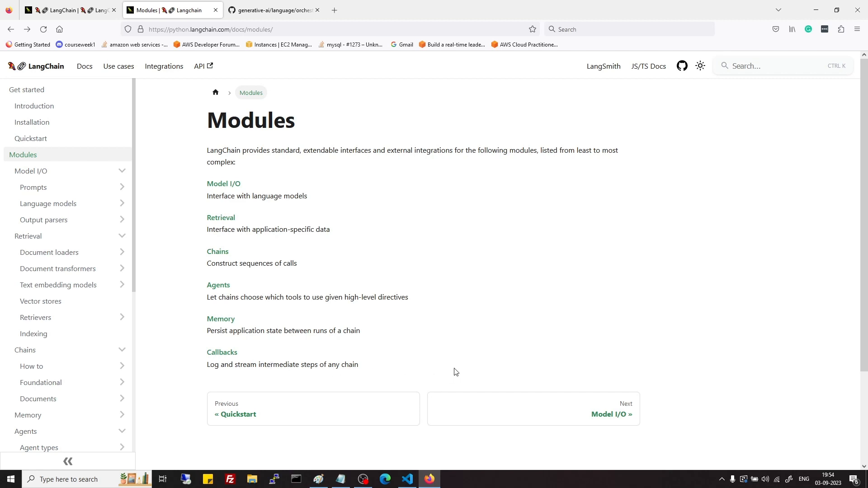
{"action": "mouse_move", "coordinate": [385, 169]}
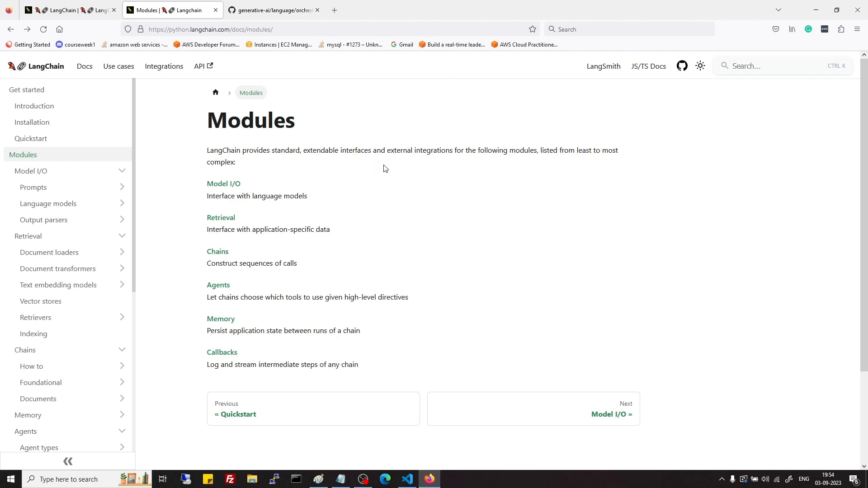
{"action": "mouse_move", "coordinate": [358, 199]}
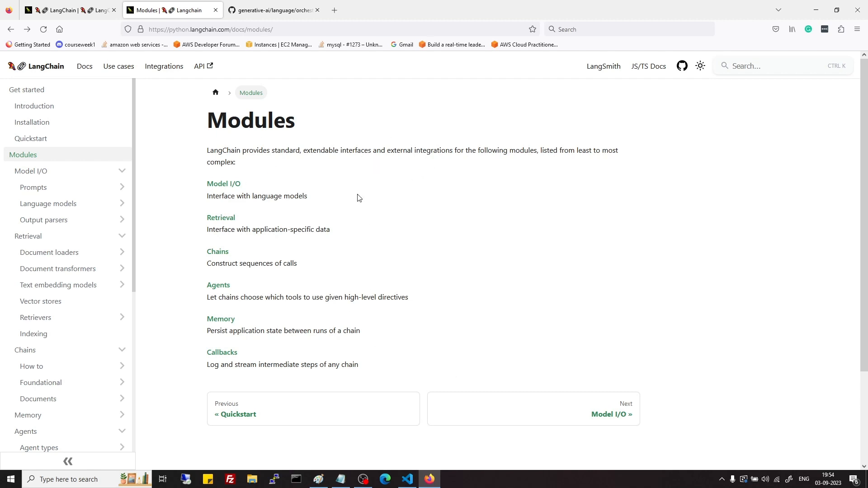
{"action": "mouse_move", "coordinate": [370, 238]}
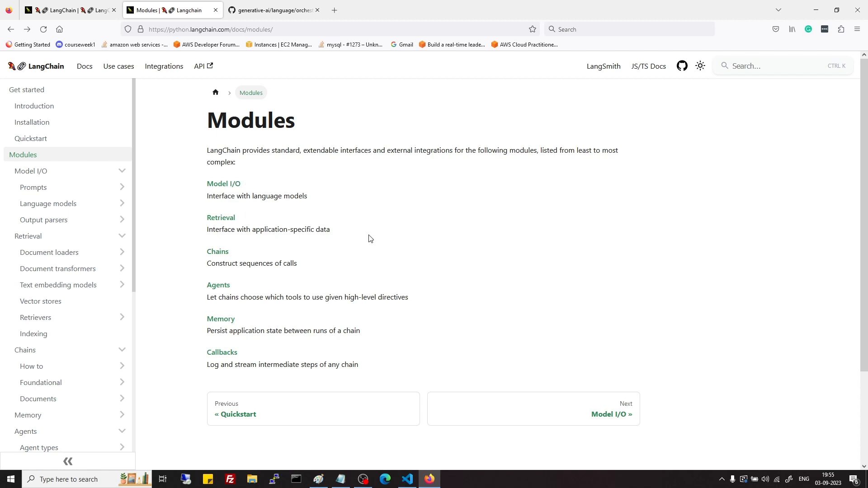
{"action": "mouse_move", "coordinate": [368, 248]}
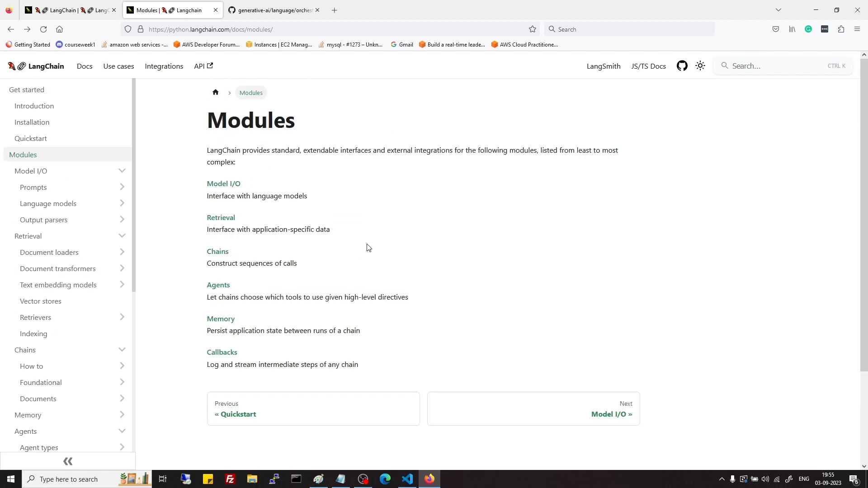
{"action": "mouse_move", "coordinate": [472, 235]}
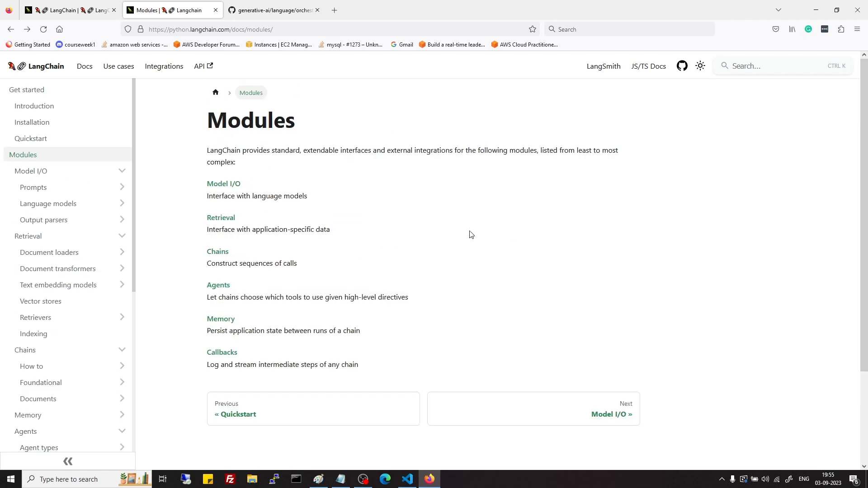
{"action": "mouse_move", "coordinate": [554, 245]}
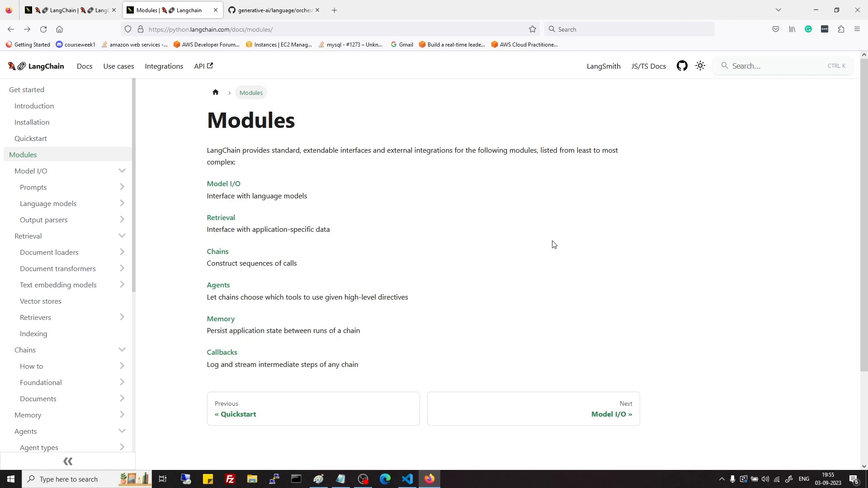
Switch to the GitHub Vertex AI notebook tab and scroll past LangChain Components to the Documents section
{"action": "left_click", "coordinate": [274, 10]}
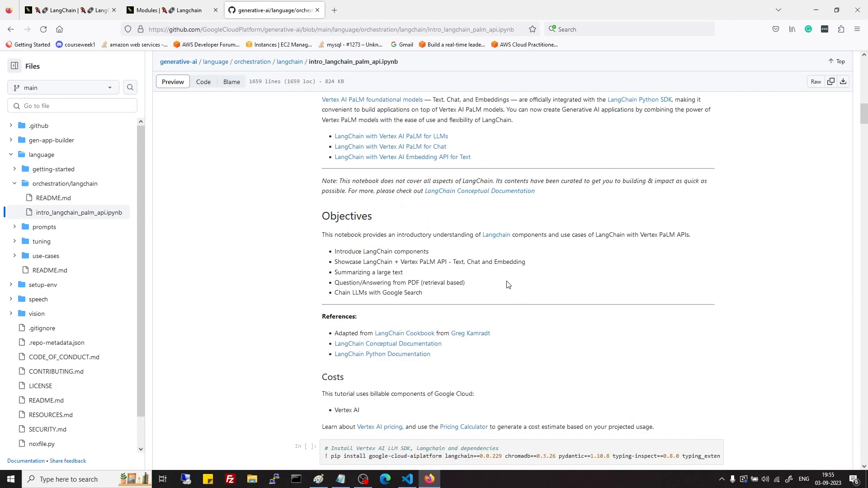
{"action": "scroll", "scroll_direction": "down", "scroll_amount": 3}
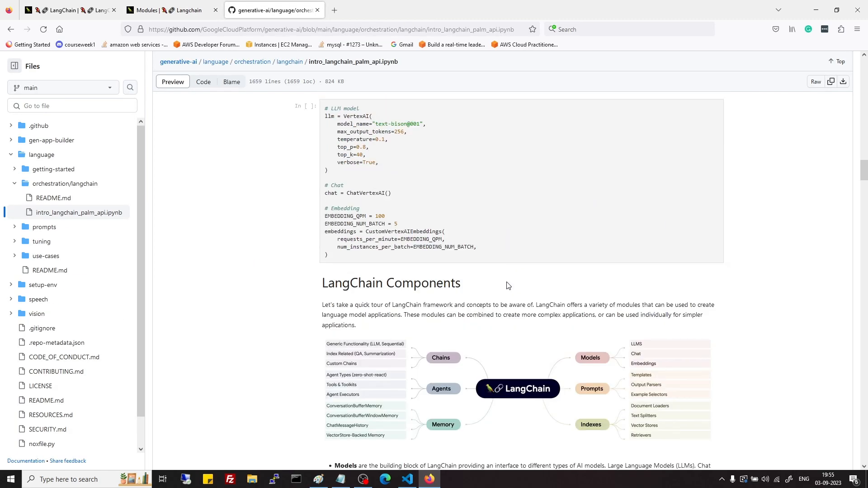
{"action": "scroll", "scroll_direction": "down", "scroll_amount": 3}
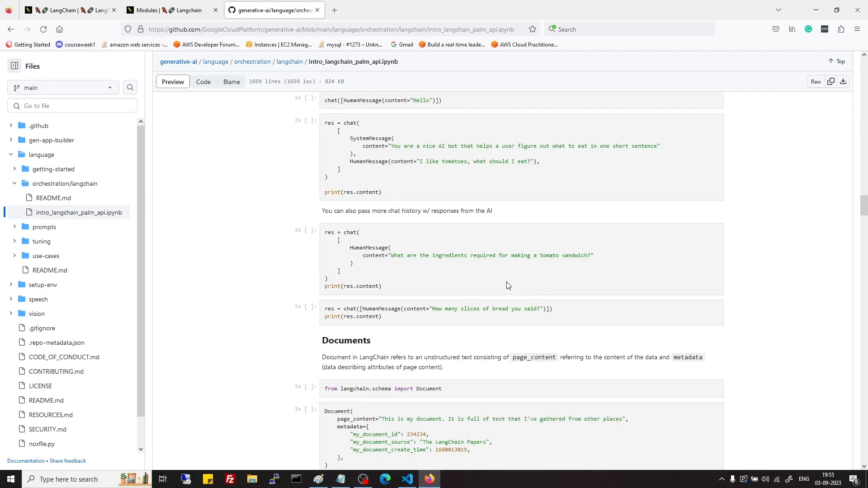
{"action": "scroll", "scroll_direction": "down", "scroll_amount": 3}
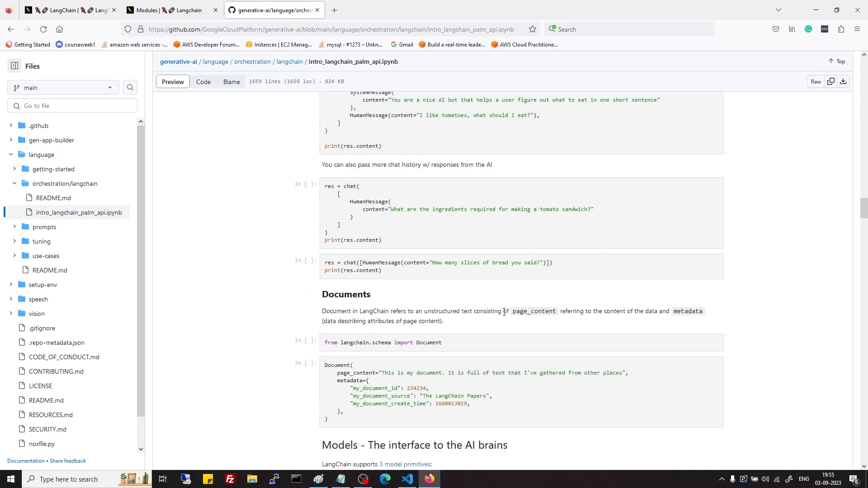